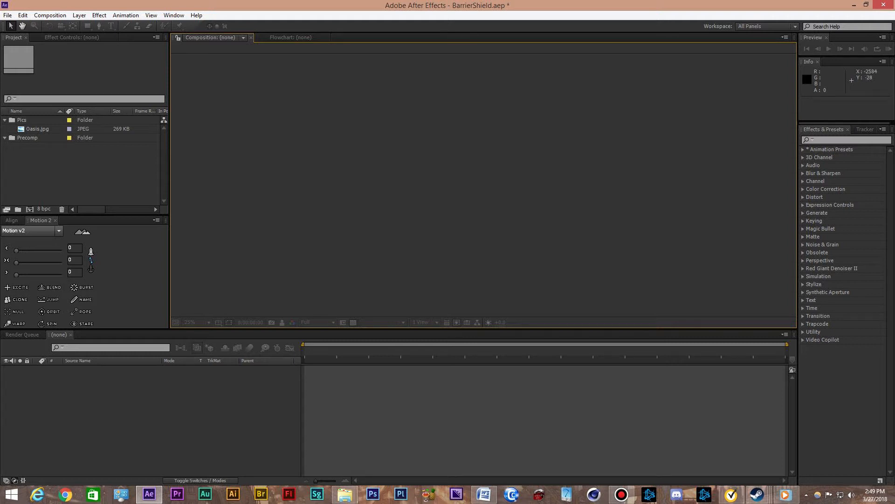
Create a 1920×1080, 24 fps composition named 'Pattern' using the HDTV 1080 24 preset.
click(50, 15)
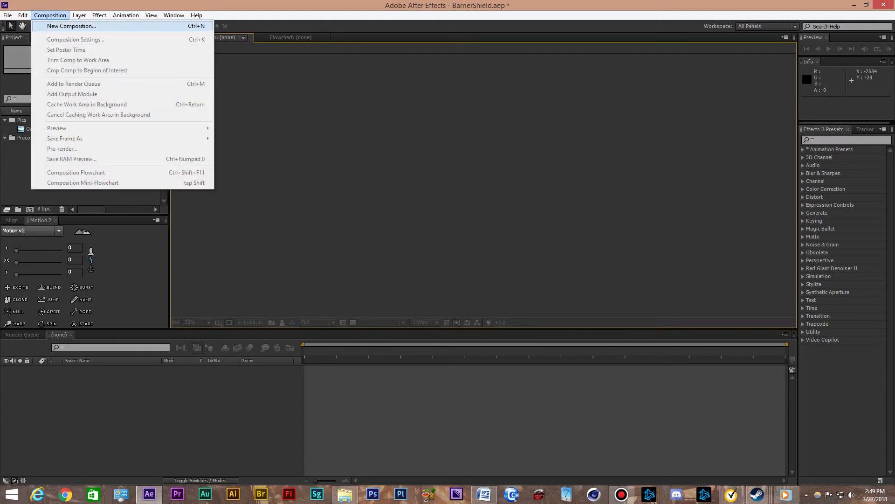
click(71, 26)
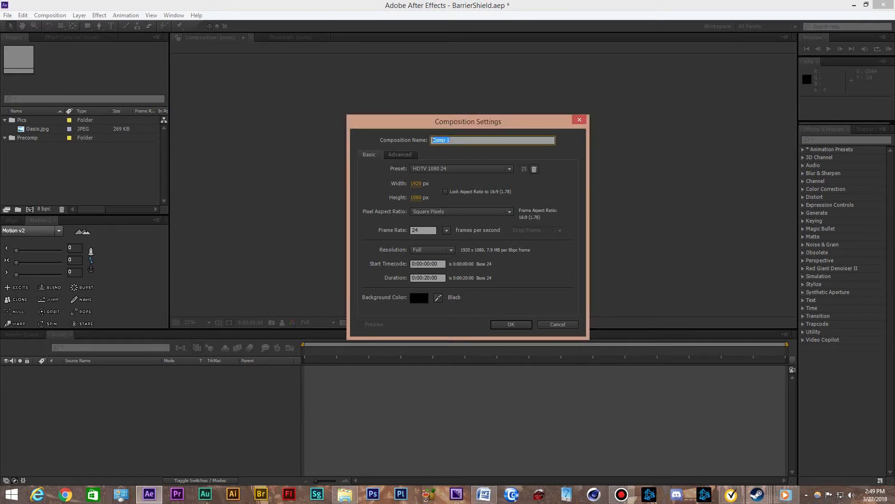
text(Patte)
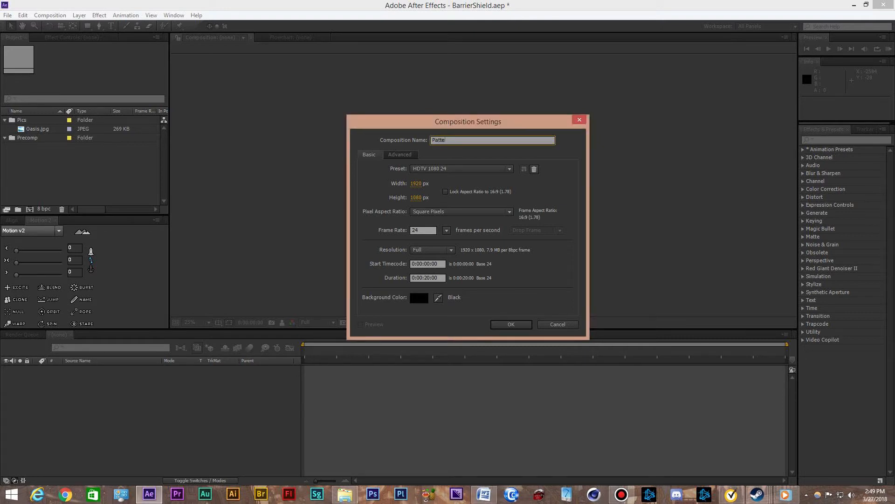
text(rn)
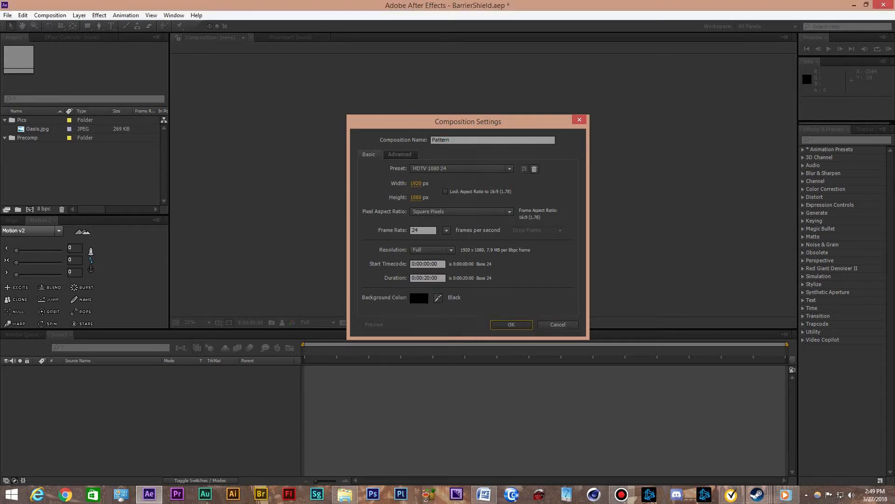
click(509, 324)
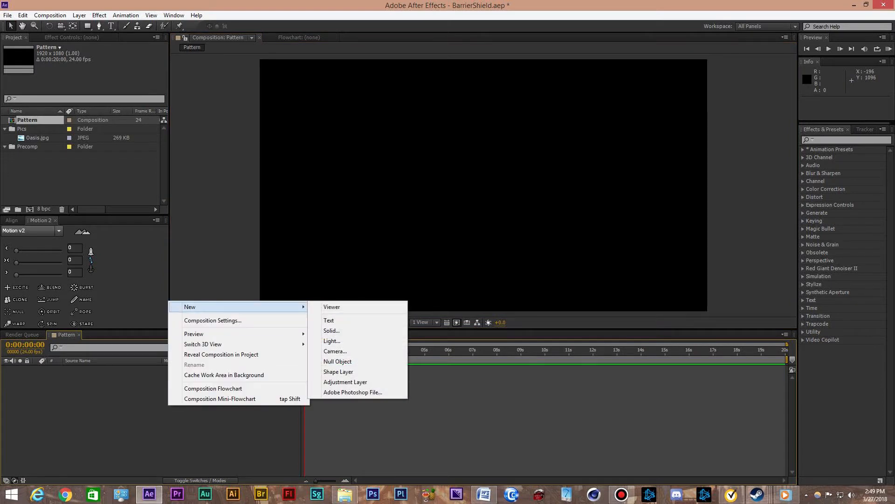
mouse_move(331, 330)
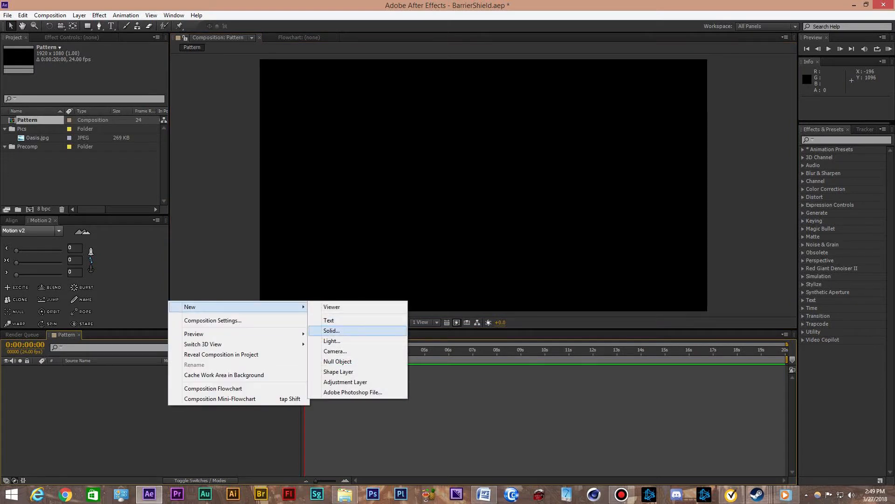
mouse_move(336, 351)
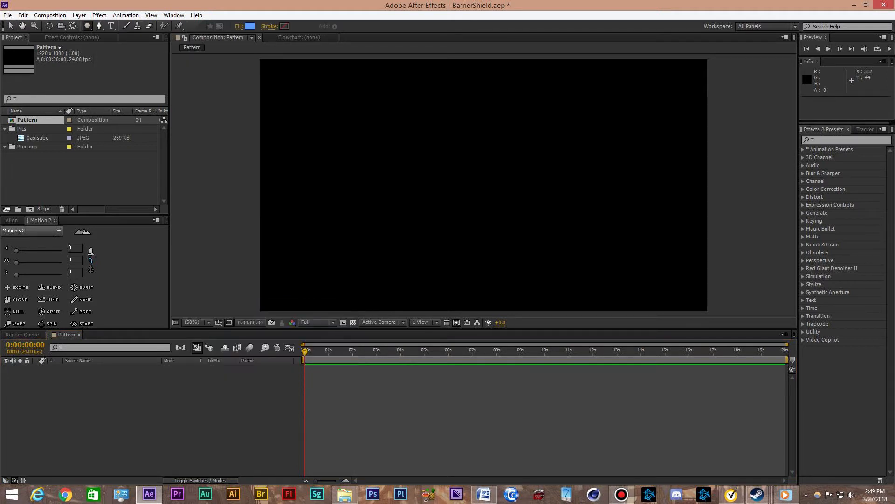
Draw a small blue hexagon in the top-left corner and nudge it slightly into frame.
drag(260, 56, 294, 94)
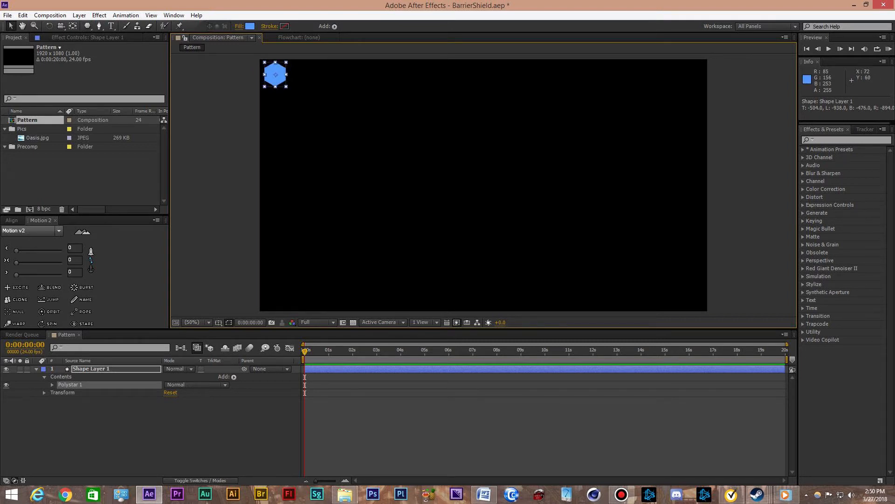
drag(275, 74, 301, 86)
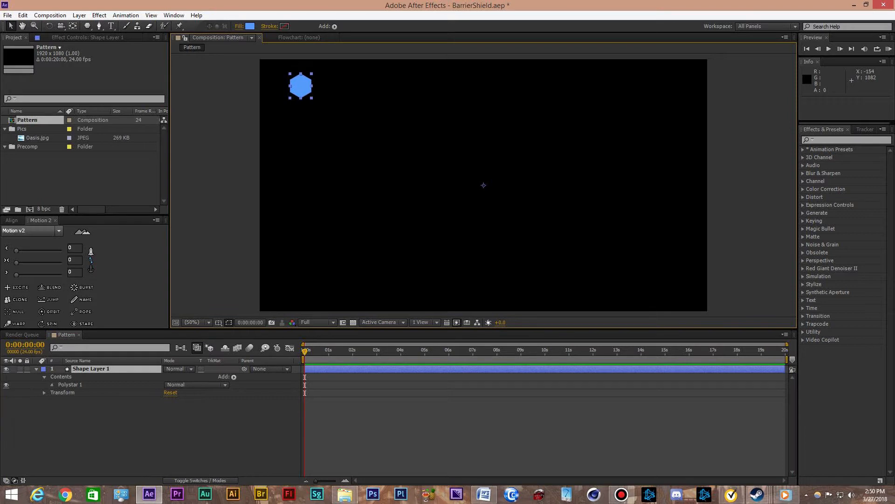
Add Repeater 1 to the hexagon shape's contents and expand its settings.
click(234, 376)
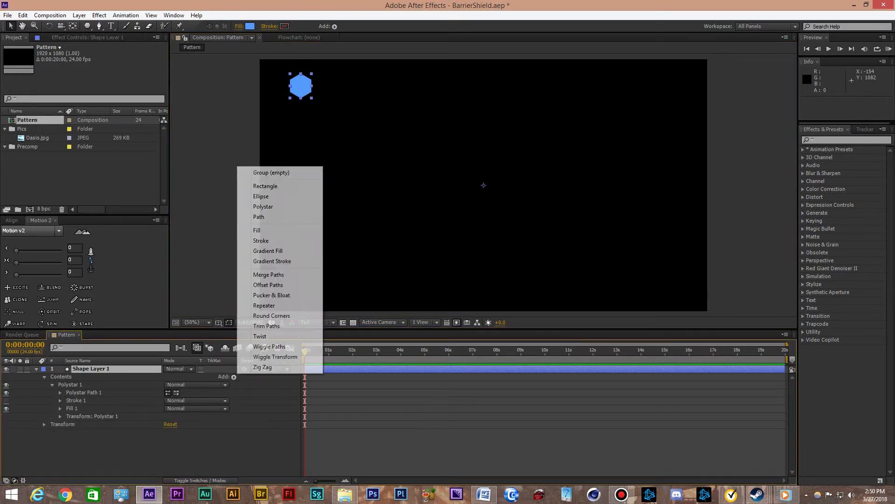
mouse_move(272, 295)
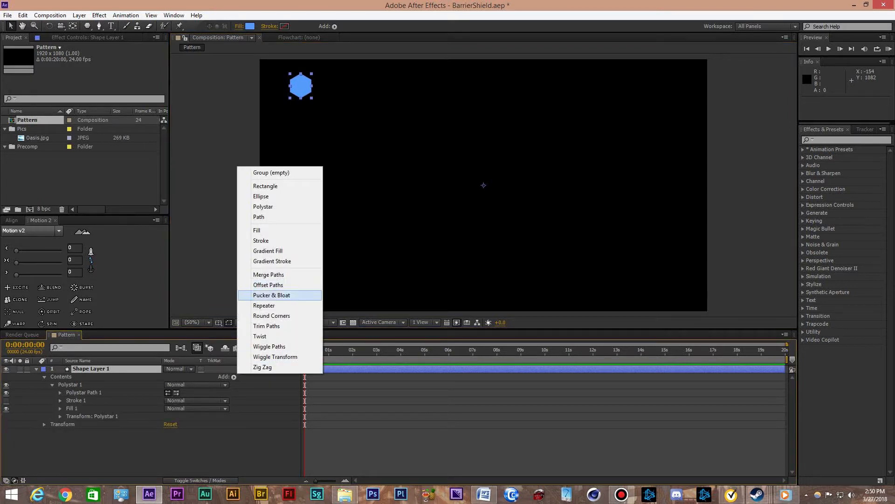
click(264, 305)
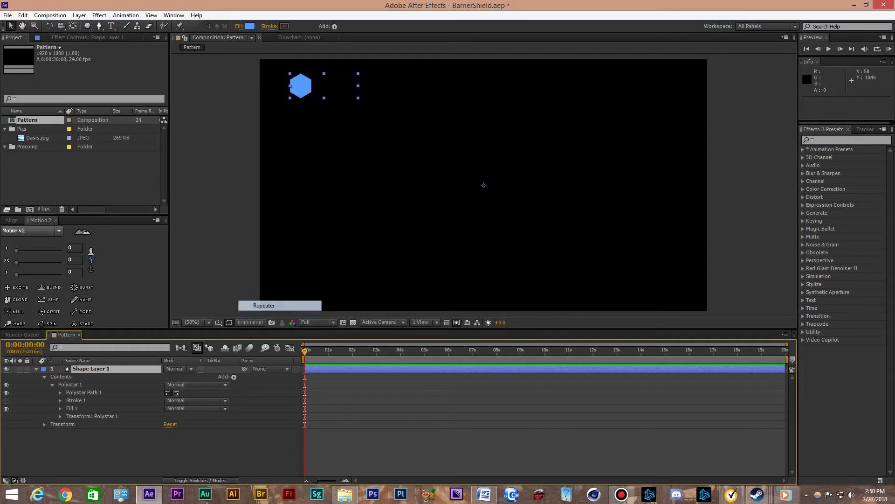
click(263, 305)
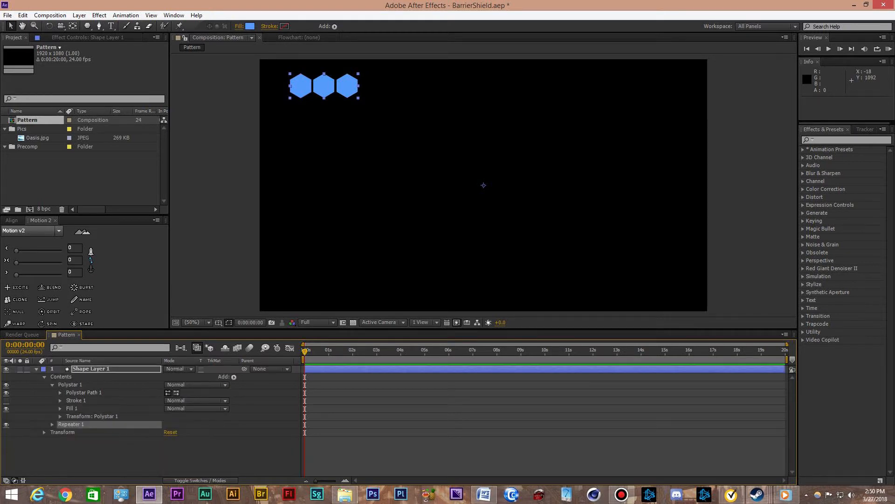
click(45, 426)
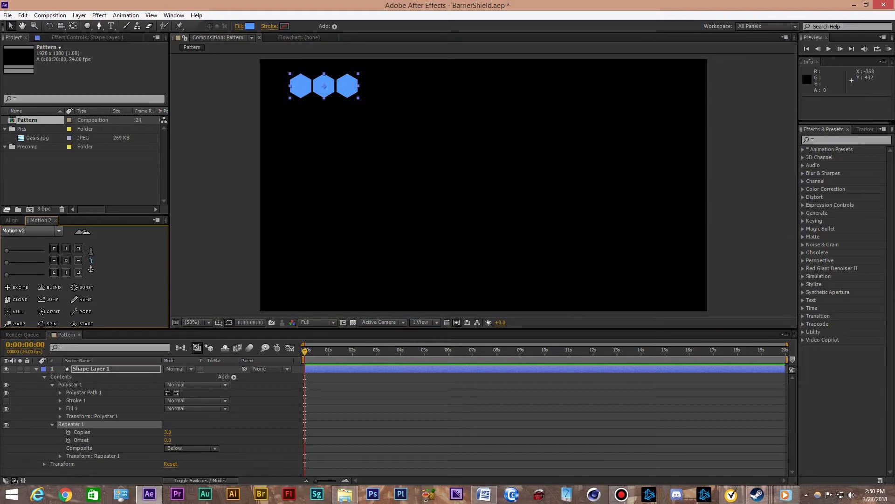
mouse_move(290, 86)
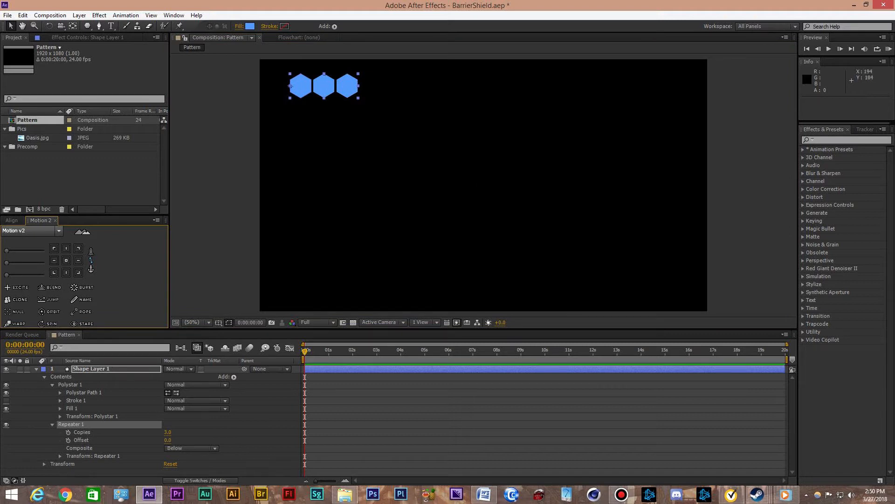
Shift the hexagon row left past the edge so it spans the full frame width.
drag(324, 86, 286, 74)
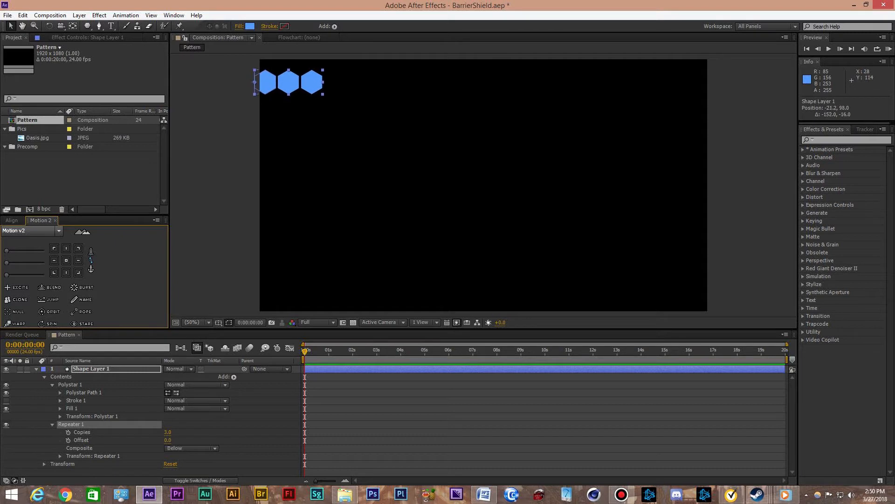
drag(288, 82, 280, 82)
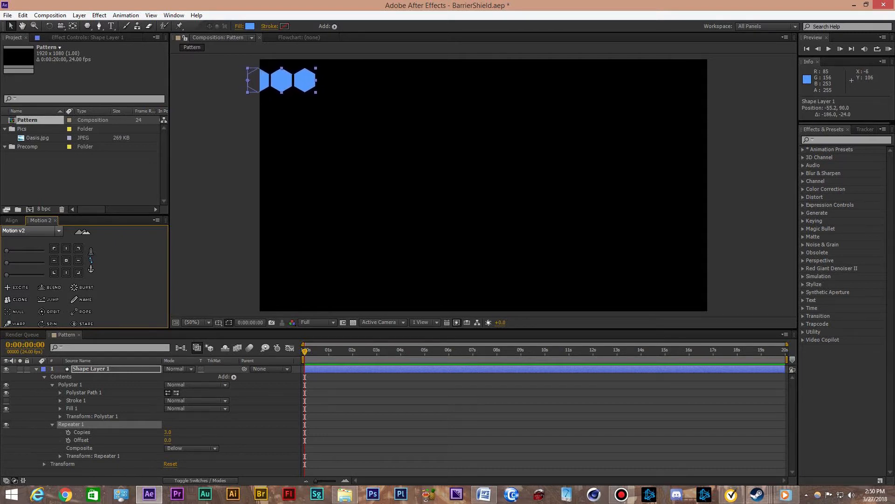
drag(283, 80, 282, 70)
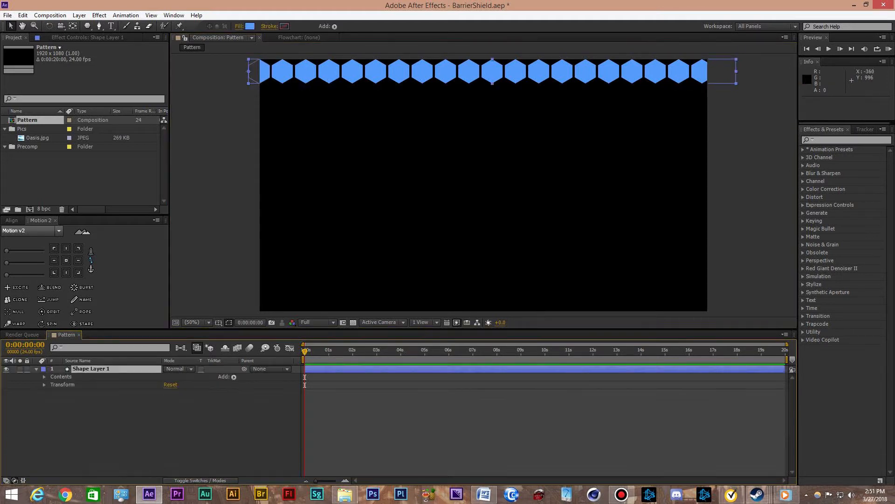
Duplicate the hexagon row and offset the copy below the first.
key(ctrl+c)
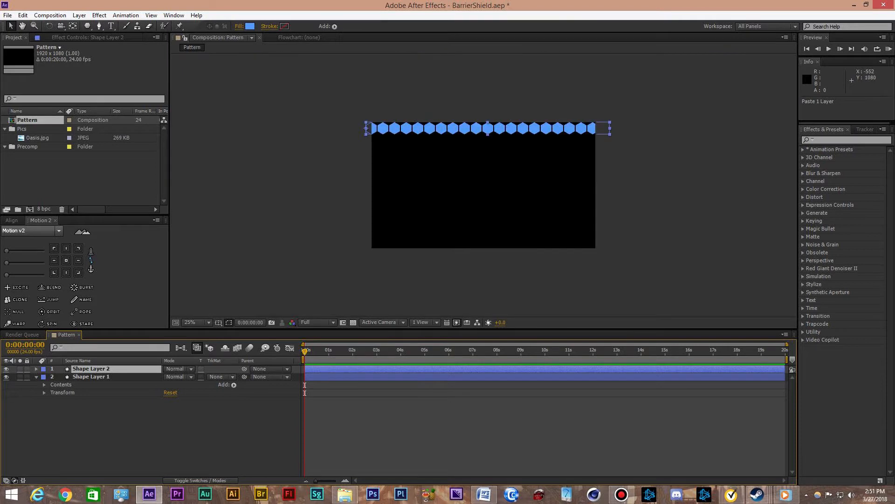
click(35, 368)
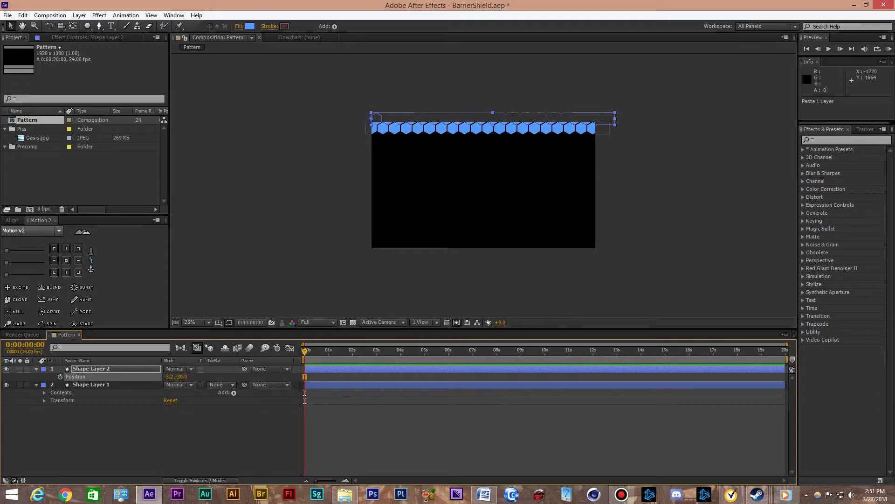
click(189, 323)
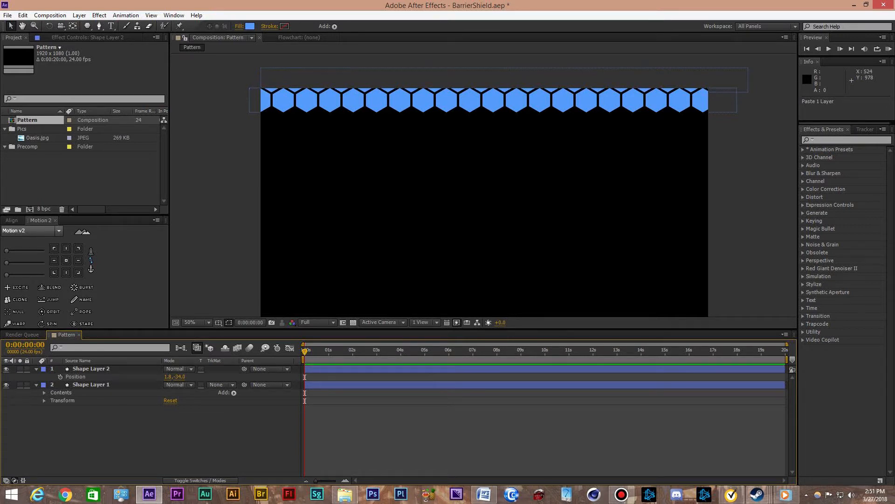
Duplicate and offset the paired rows repeatedly until sixteen rows fill the frame.
click(92, 383)
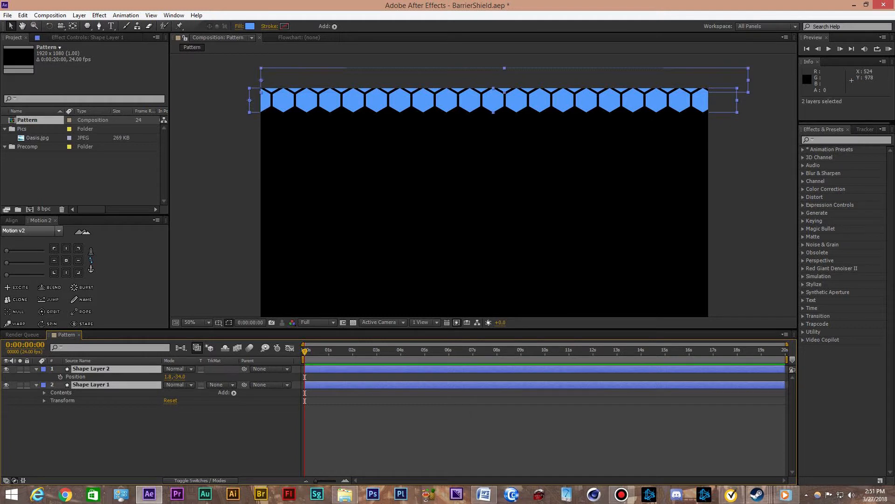
key(ctrl+v)
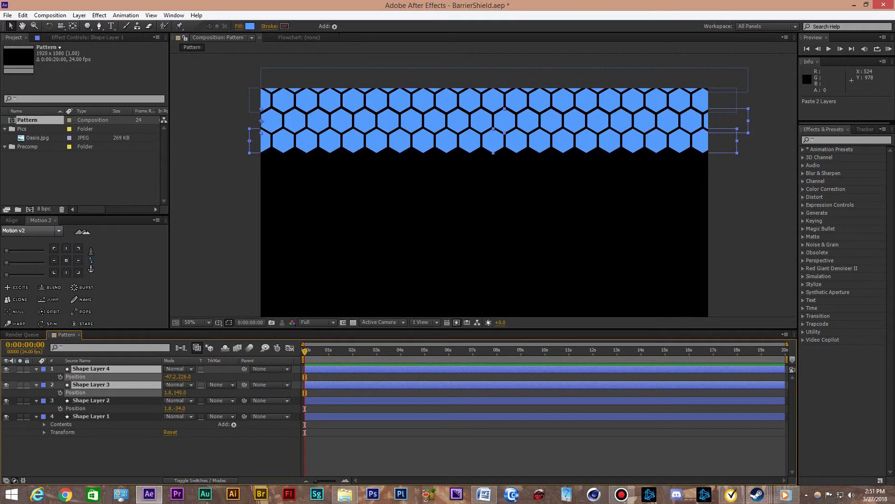
click(90, 416)
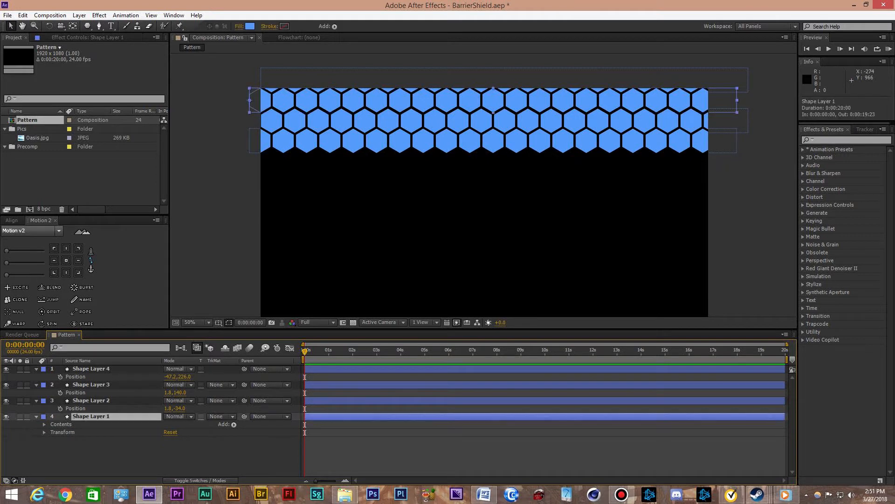
key(ctrl+v)
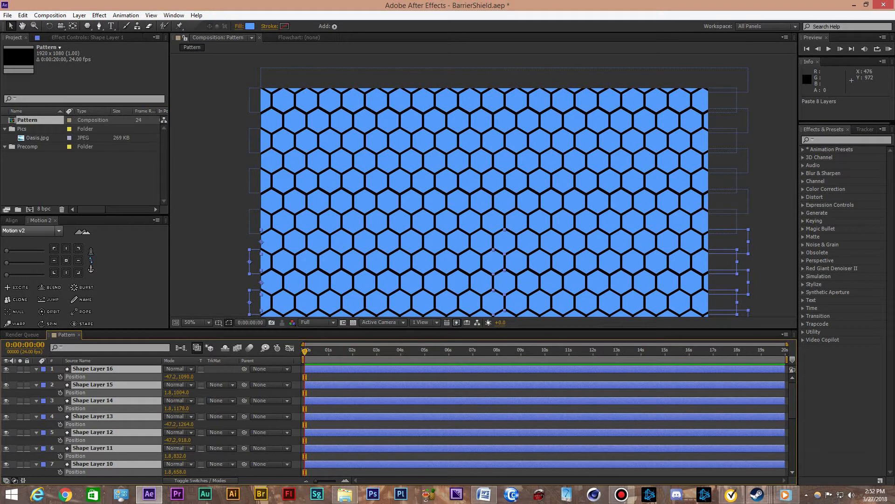
click(190, 322)
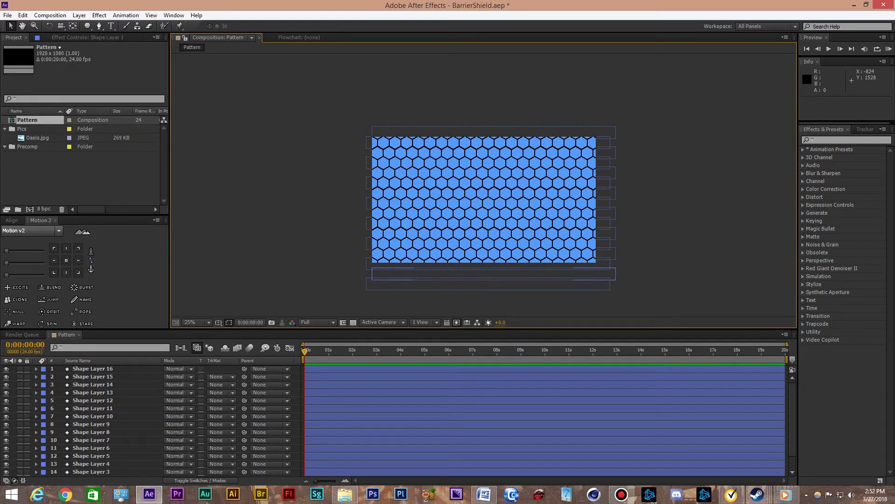
Add Adjustment Layer 1 and apply the Glow effect to it.
click(98, 15)
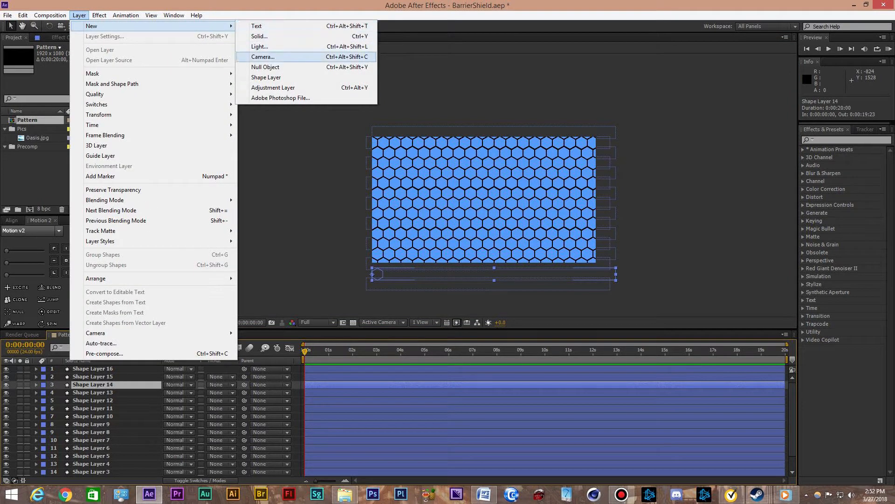
click(273, 87)
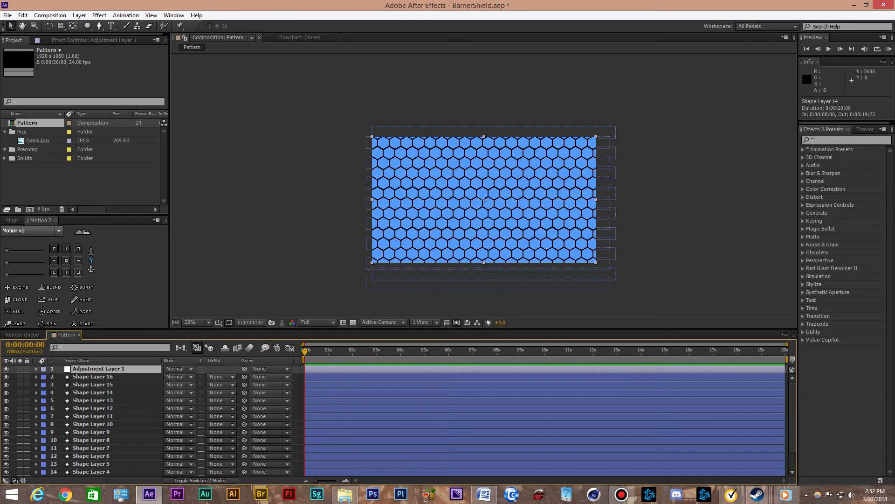
text(glow)
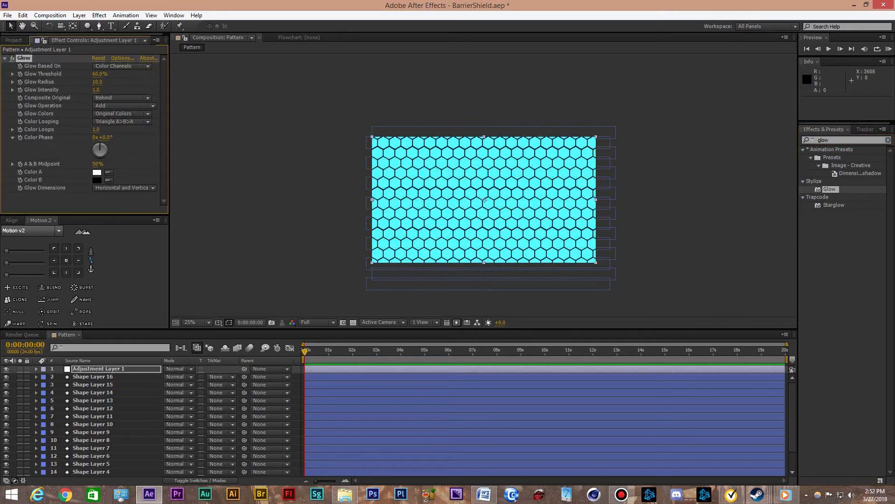
mouse_move(485, 205)
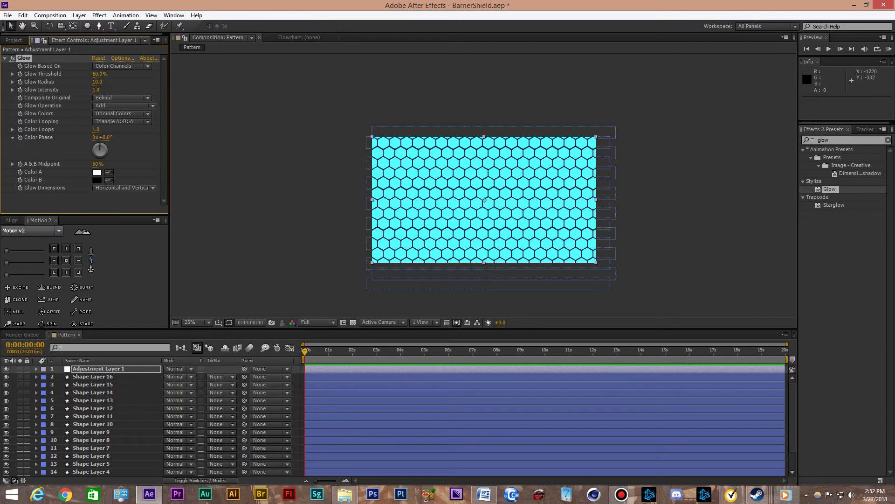
Base the glow on Alpha Channel with A & B colours, 54% threshold, and wider radius.
click(122, 65)
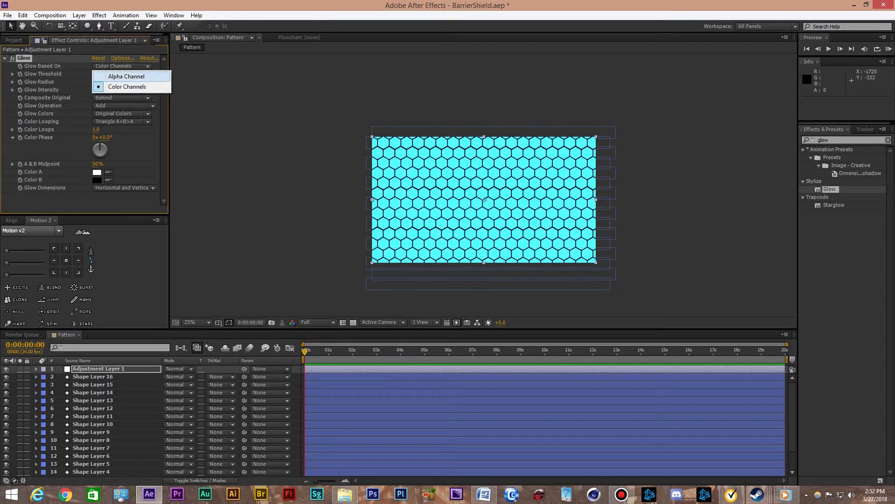
click(125, 76)
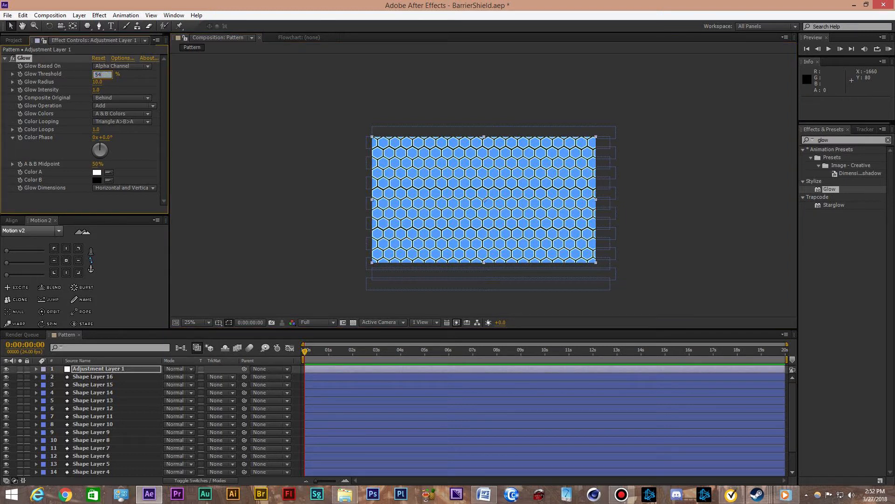
click(101, 73)
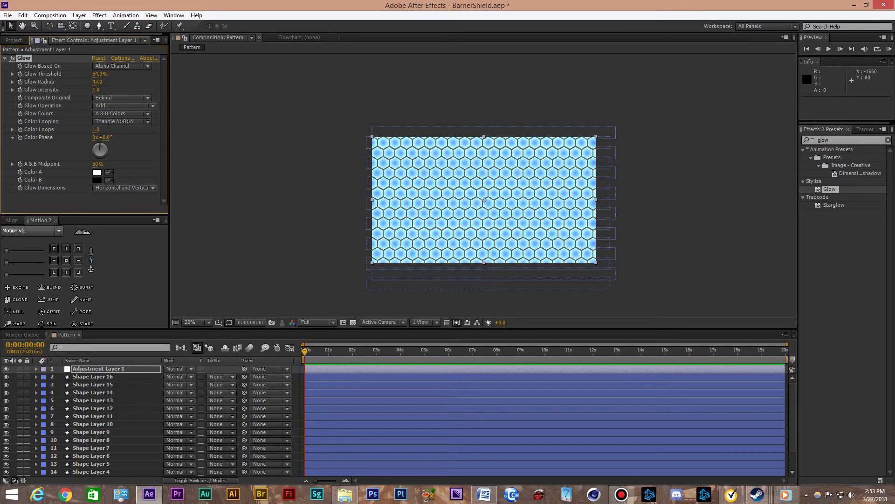
click(97, 82)
text(wigg)
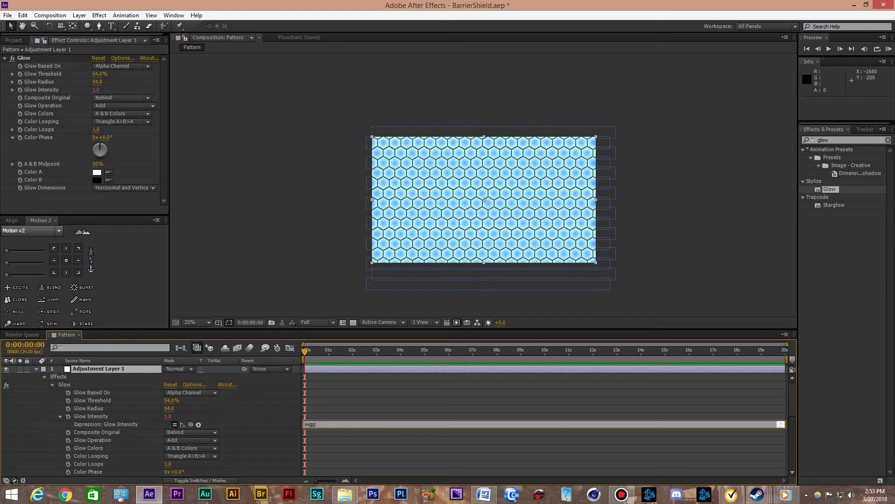
Enter wiggle(4,5) as the Glow Intensity expression and preview the flicker.
text(e()
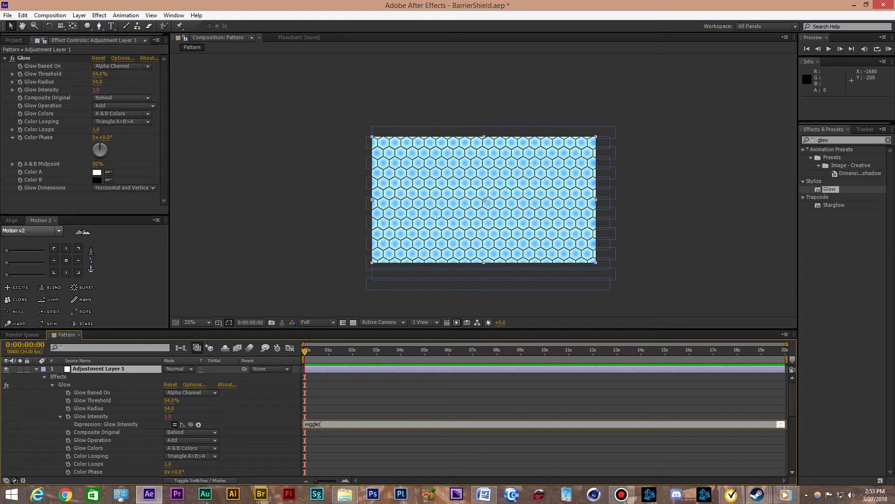
text(4,)
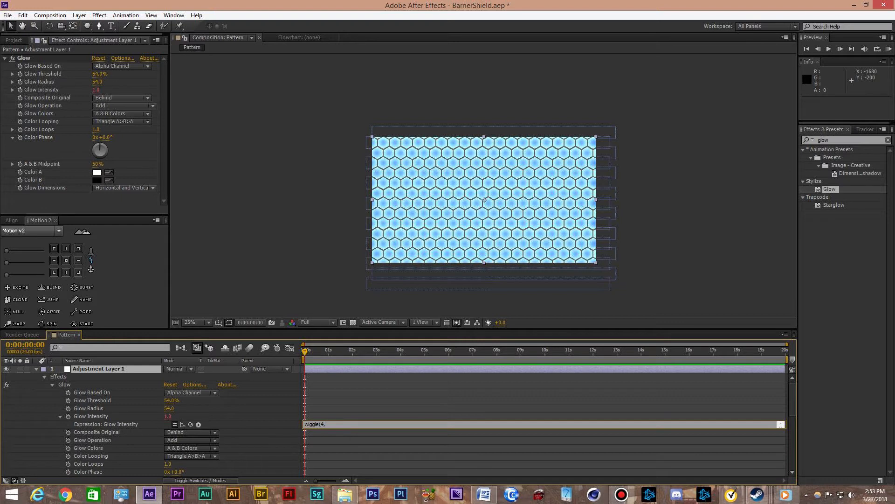
text(5)
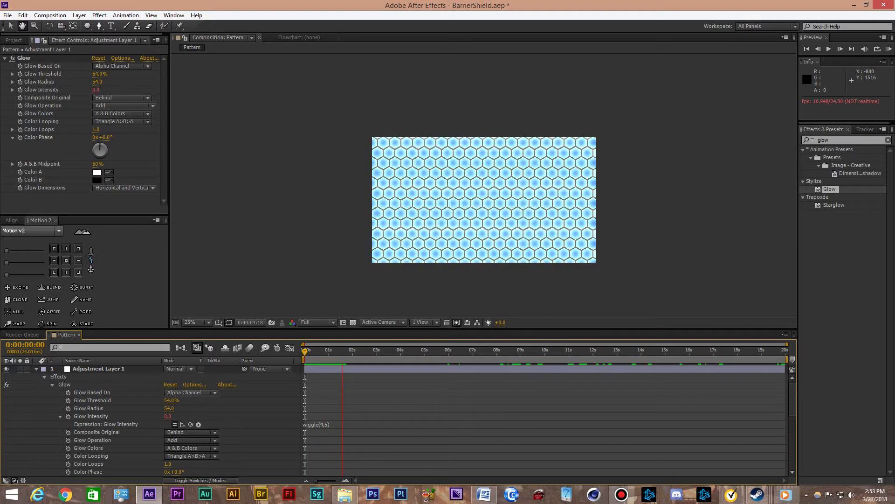
click(365, 349)
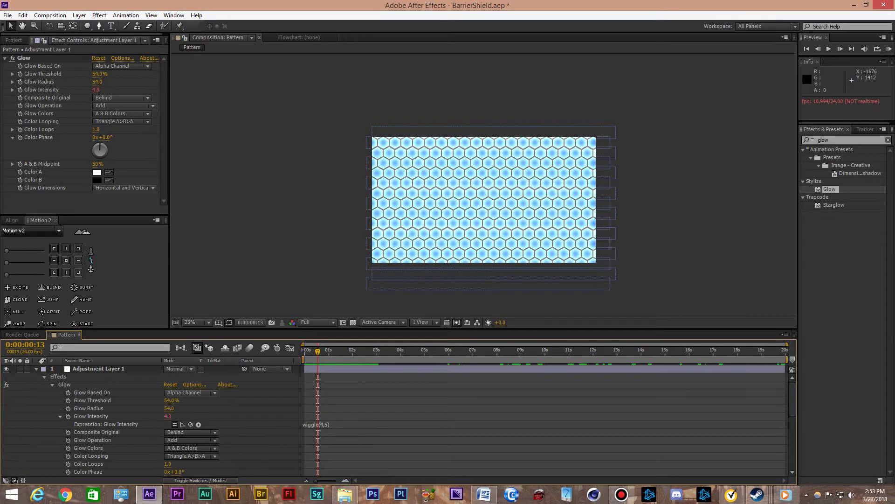
Create a 1920×1080 HDTV 1080 24 composition named 'beams'.
click(13, 39)
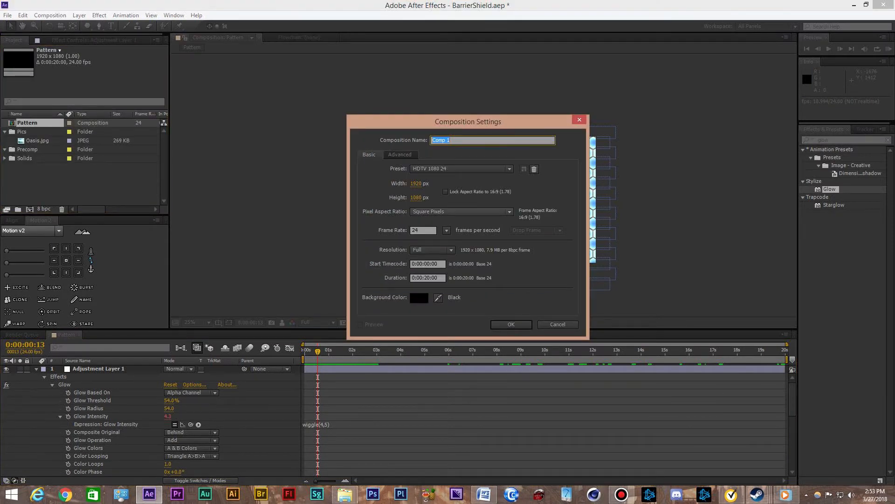
text(beam)
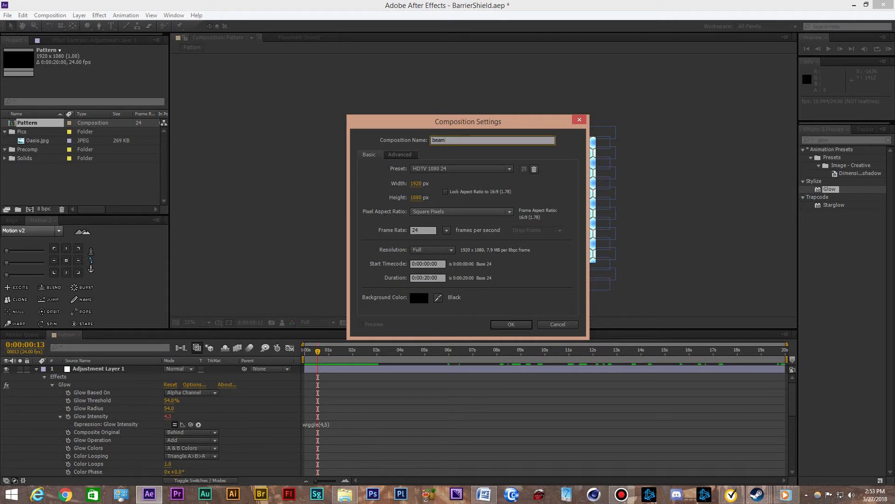
click(510, 323)
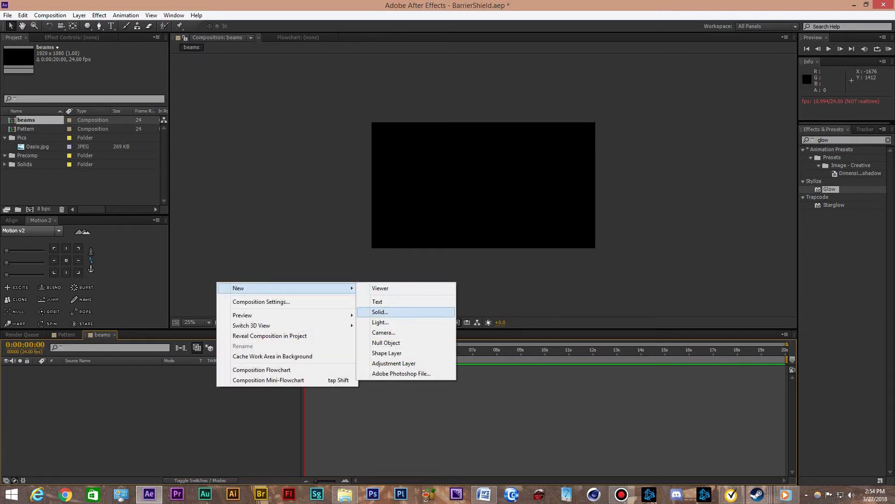
Add a white, comp-sized solid layer to the beams composition.
click(379, 312)
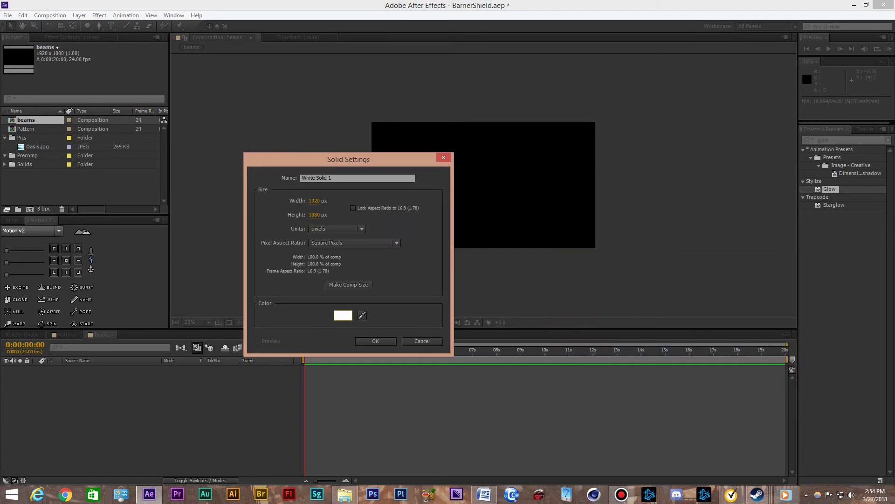
click(374, 341)
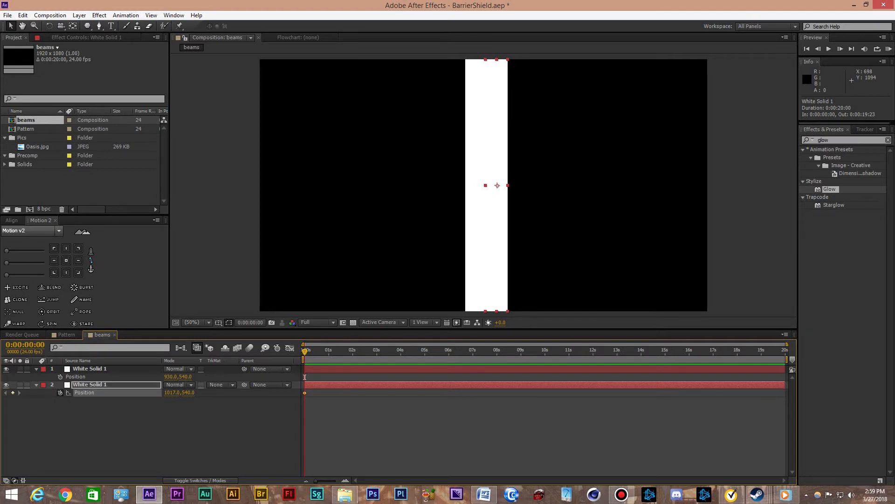
Keyframe both bars' Position to slide past opposite edges (about -62 and 1980) by 3s, then preview.
click(379, 349)
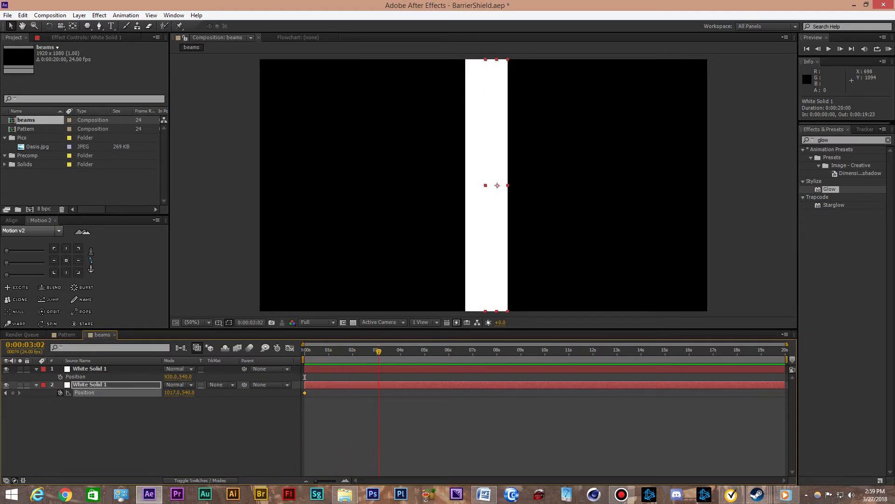
click(387, 349)
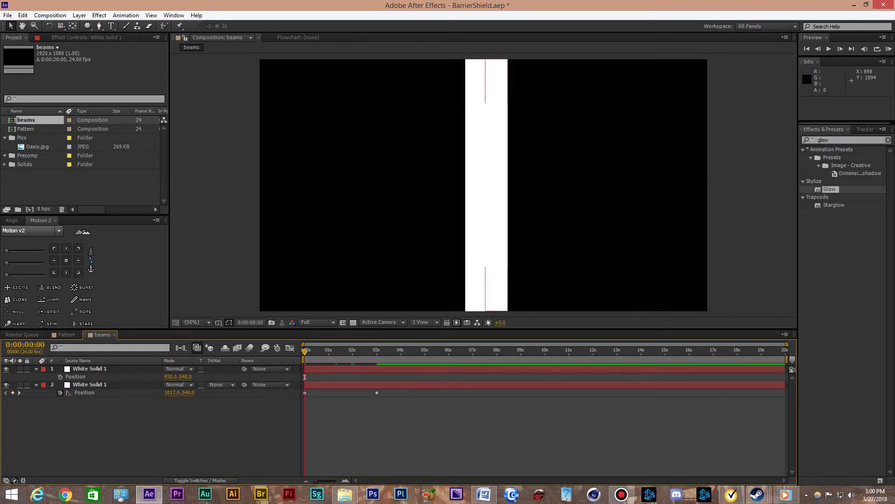
click(377, 350)
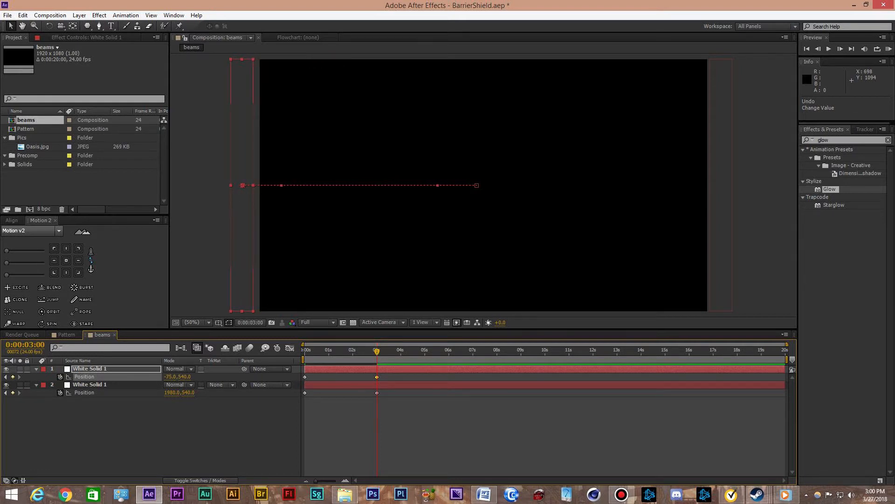
drag(242, 185, 256, 185)
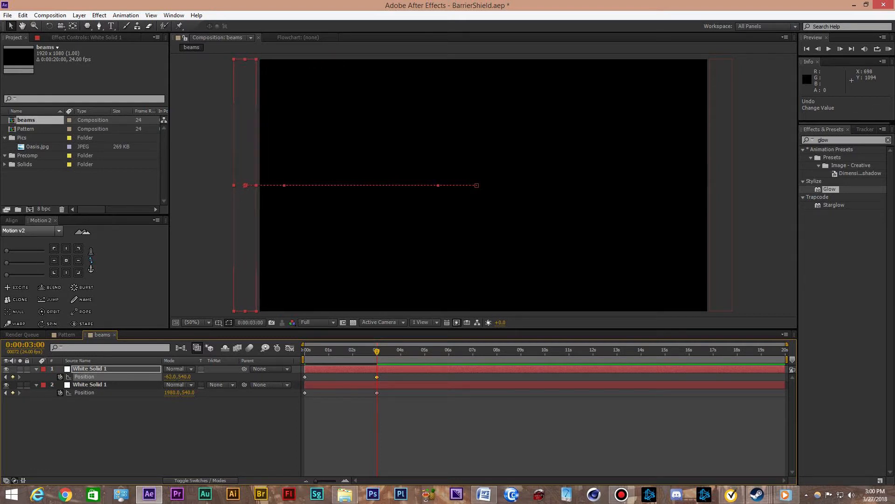
click(304, 350)
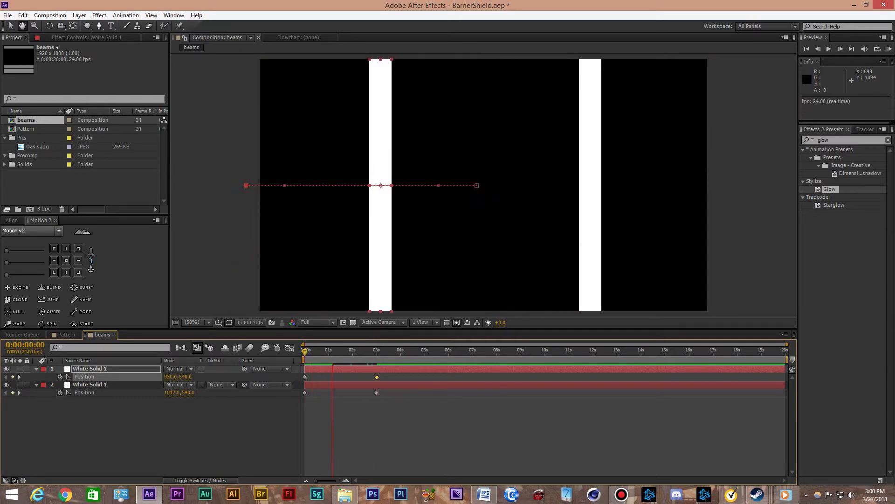
click(379, 349)
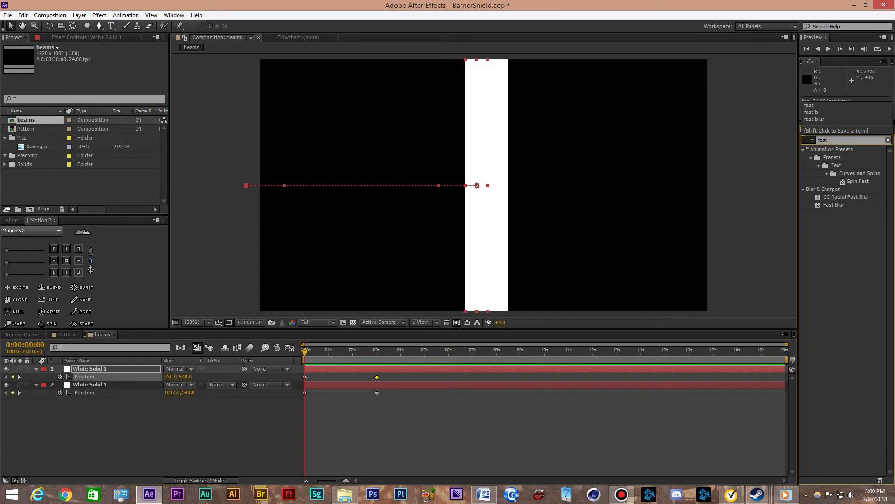
Apply Fast Blur at 900 to both bars, preview the beams, and return to Pattern.
double_click(835, 205)
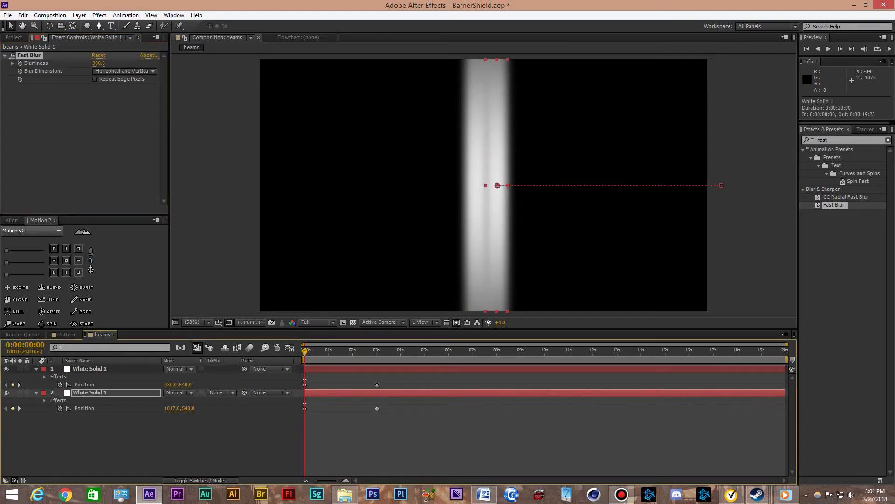
click(829, 48)
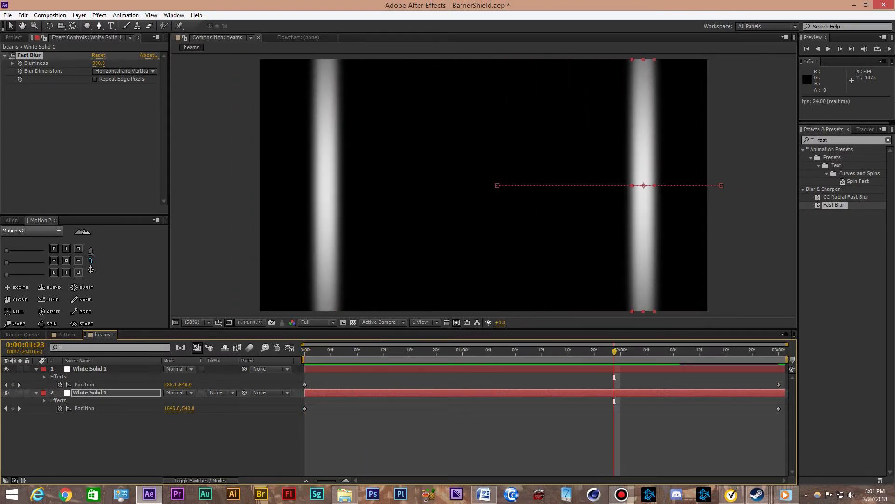
click(66, 335)
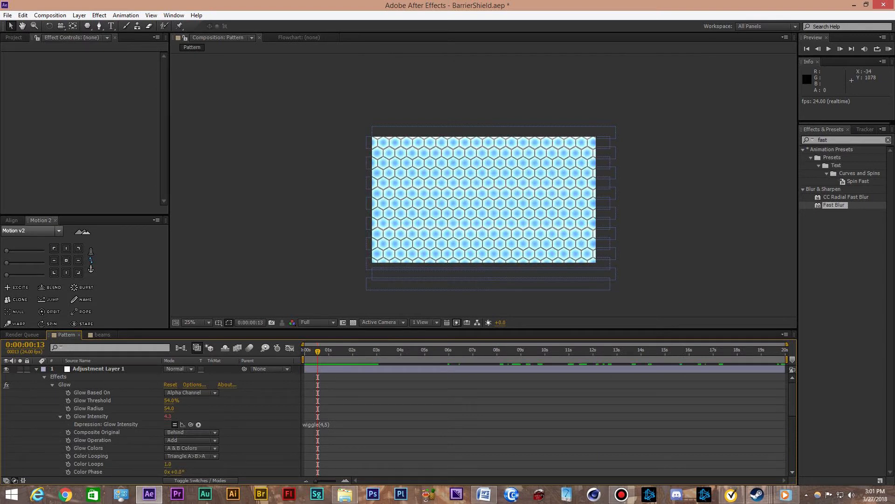
Create a new composition named 'Shield' and confirm it.
click(13, 37)
text(S)
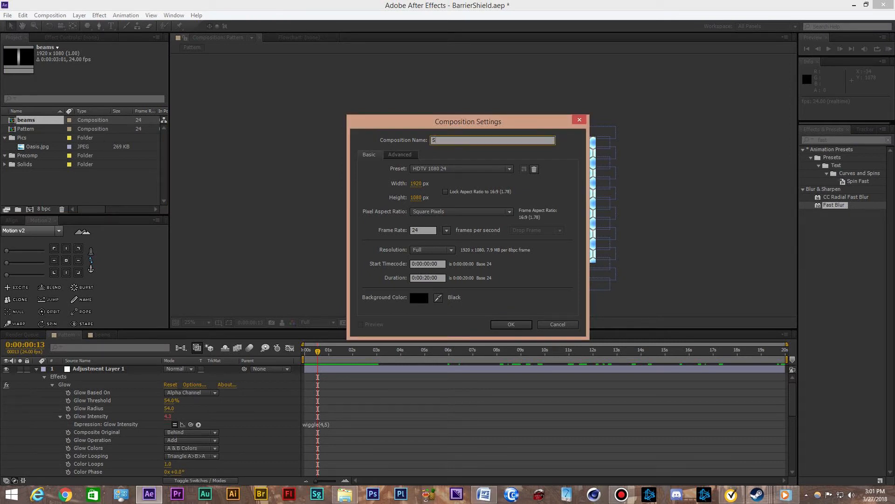
text(hield)
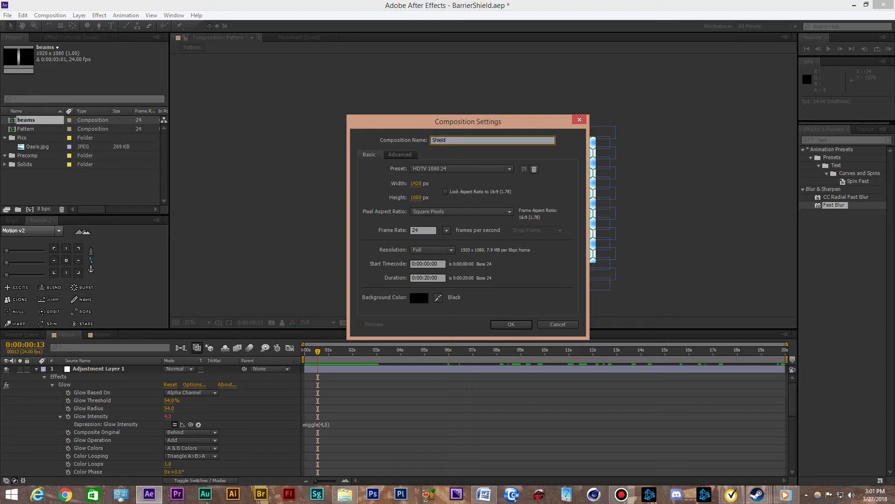
click(509, 323)
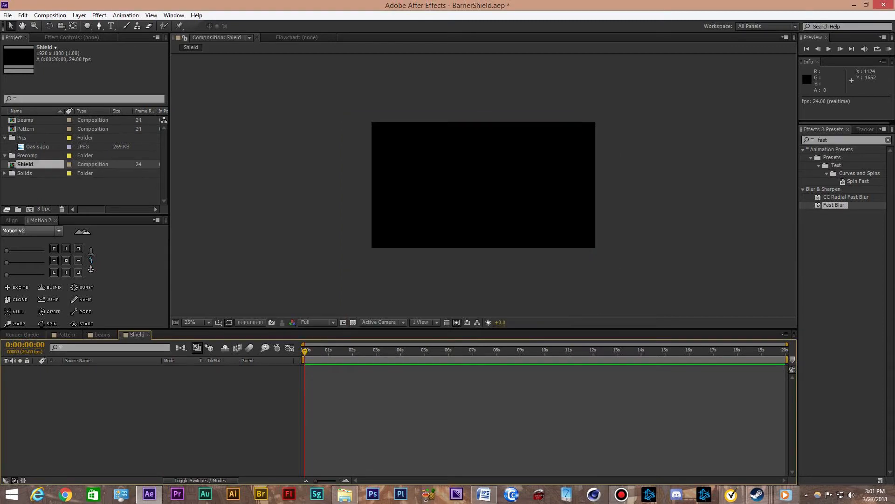
Drag the beams comp into the Shield timeline above Pattern.
click(25, 129)
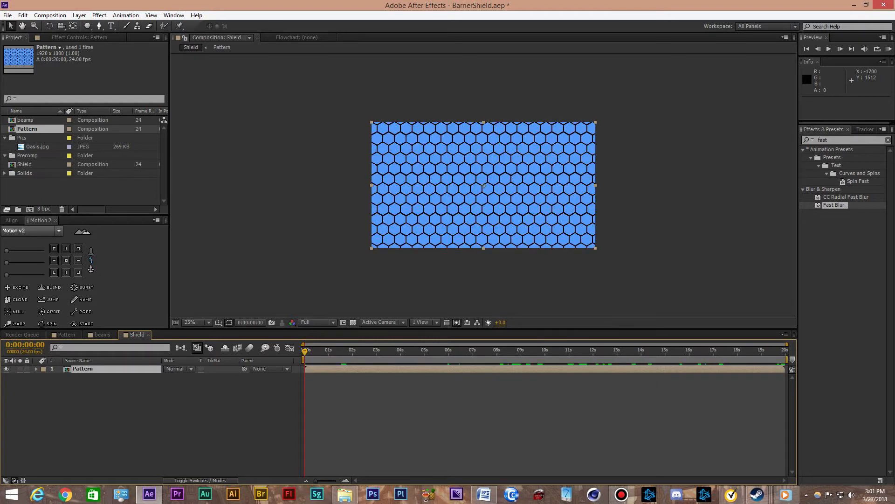
click(25, 120)
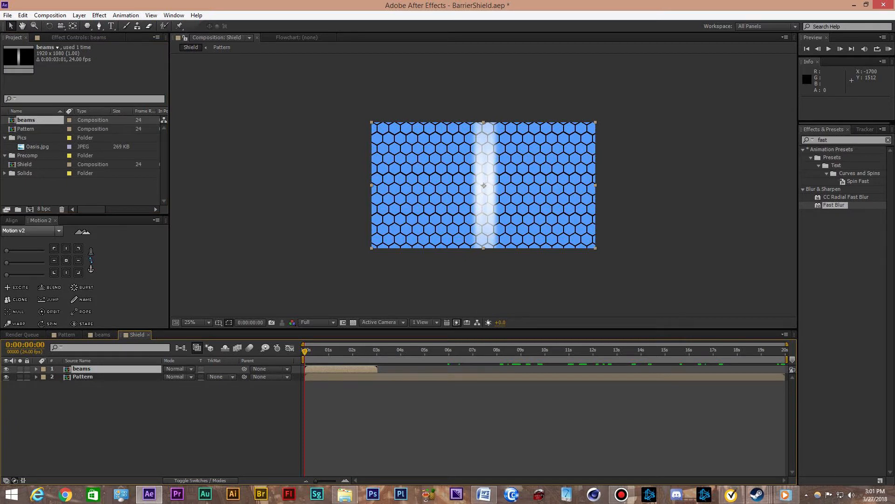
click(318, 349)
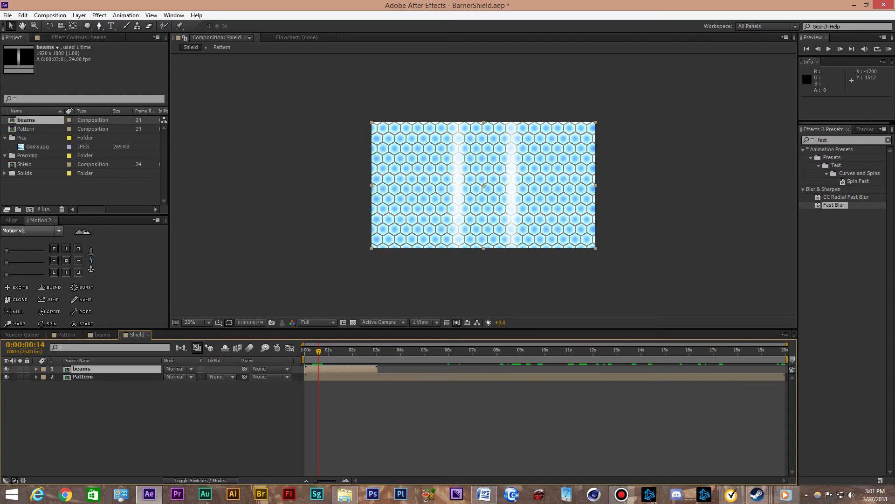
Set the beams layer's blending mode to Stencil Luma and scrub to check it.
click(178, 368)
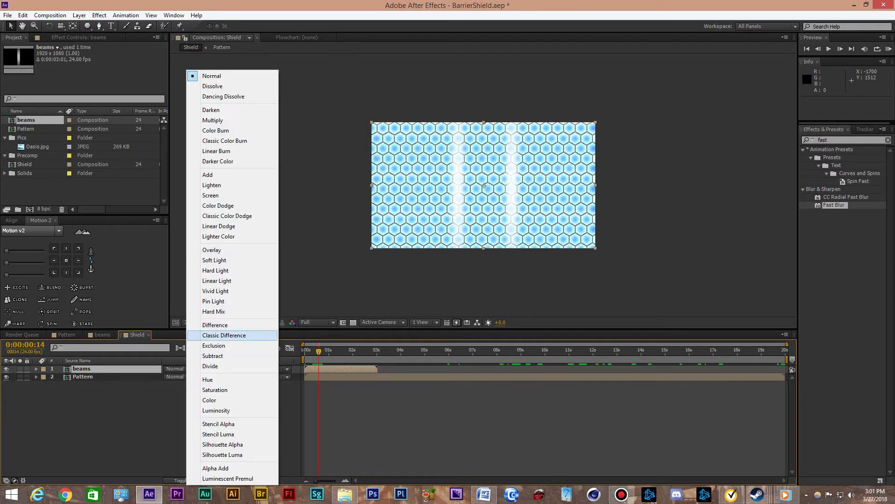
click(218, 434)
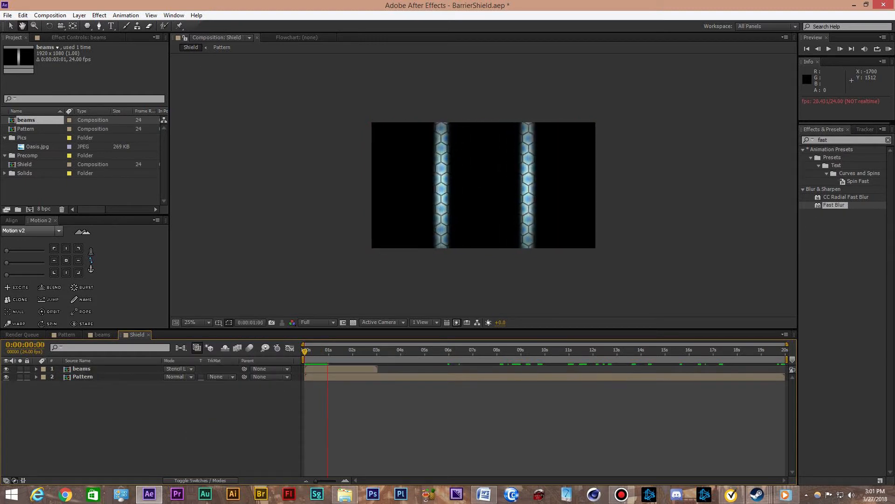
click(357, 349)
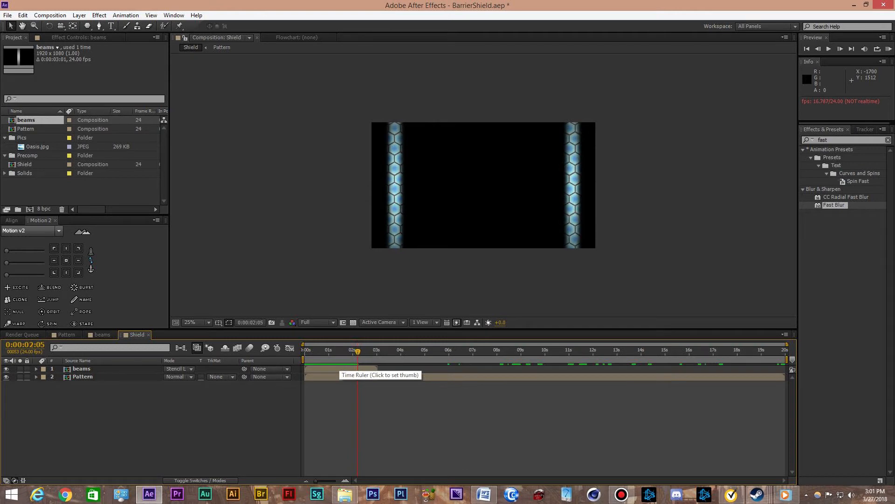
click(304, 349)
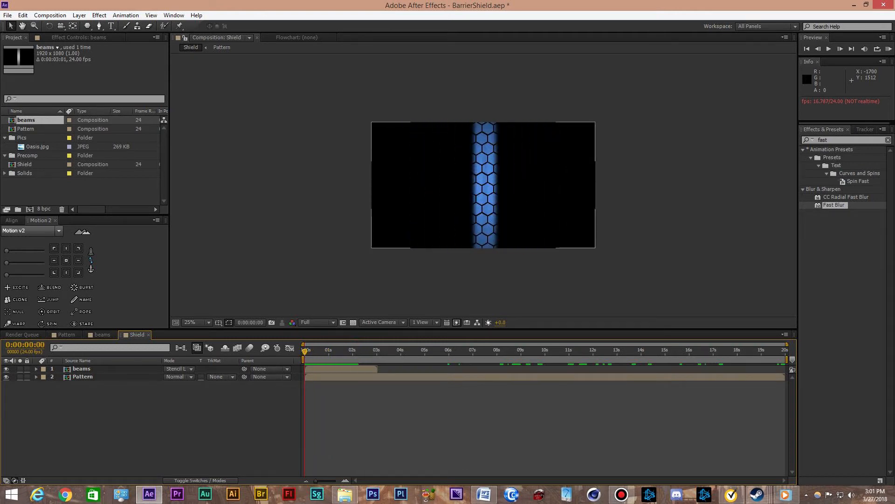
Duplicate the beams layer with Ctrl+D and check the copies around 12 seconds.
click(81, 368)
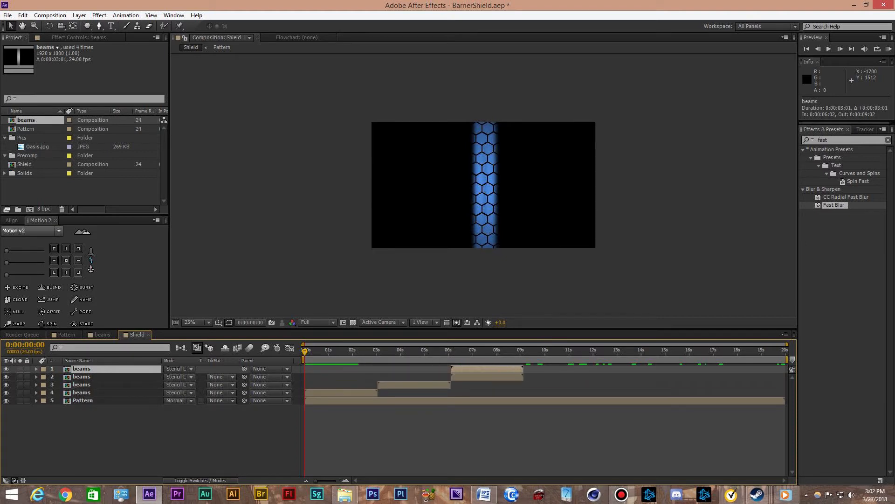
key(Ctrl+D)
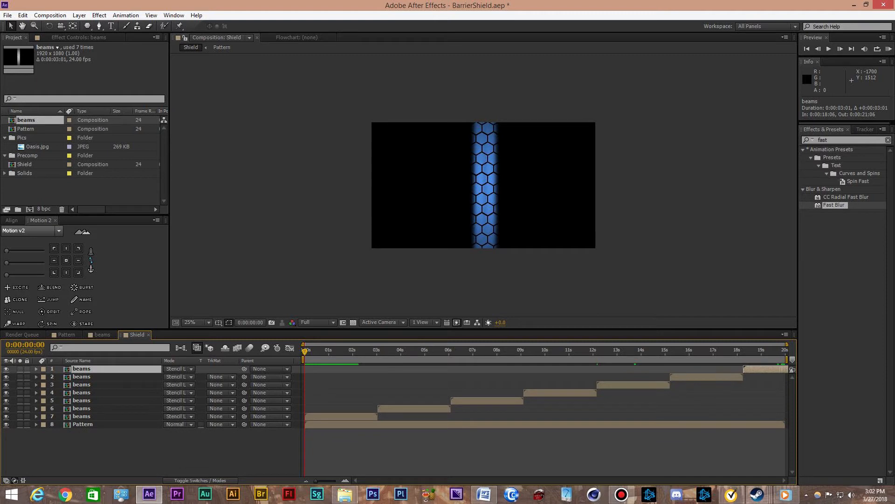
click(591, 349)
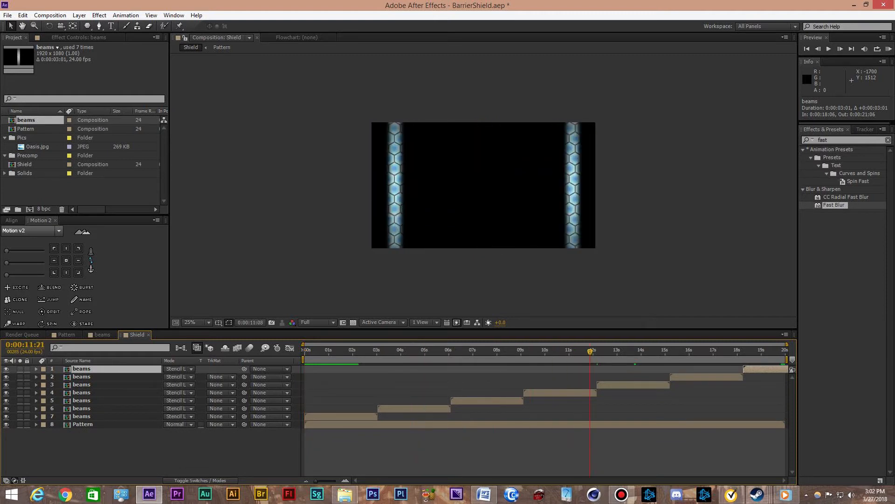
click(392, 349)
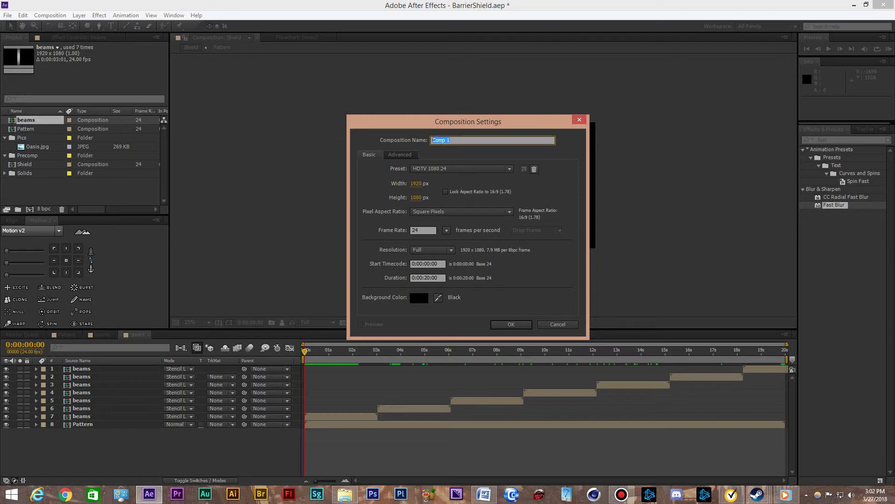
Name the new composition 'Completeshield' and confirm it.
text(Co)
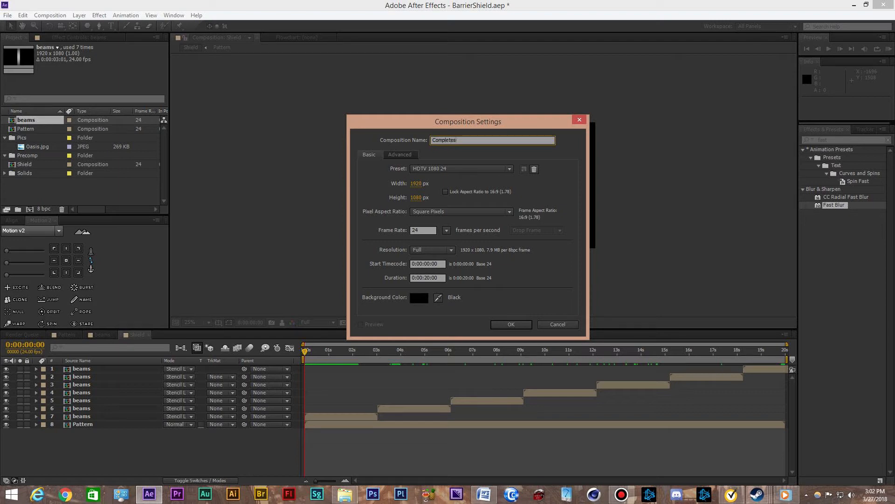
text(shield)
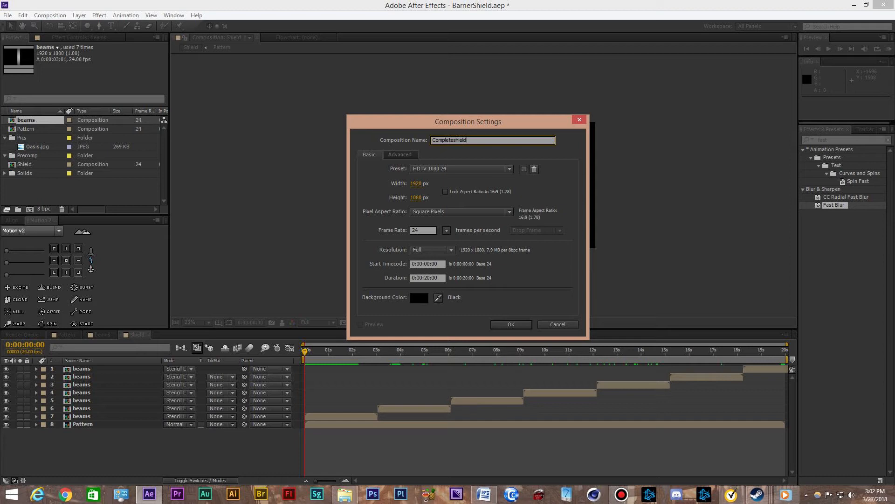
click(510, 324)
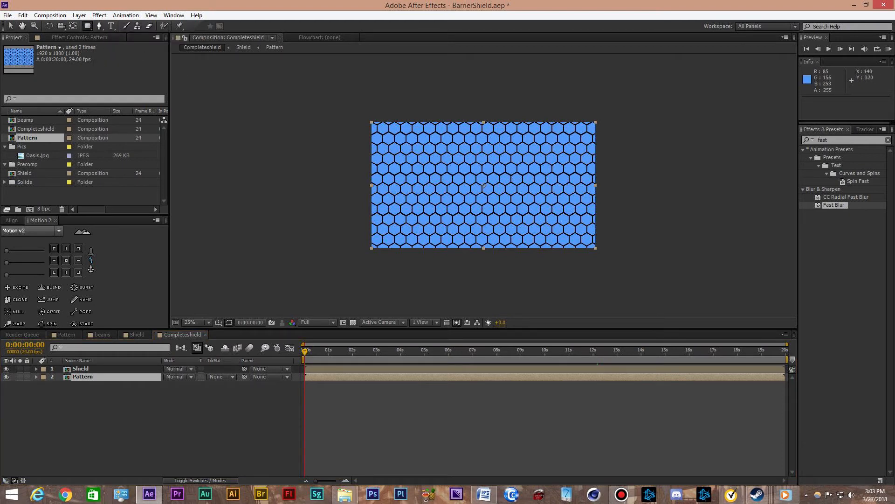
Set viewer magnification to 50% and switch the Pattern mask mode to Subtract.
click(194, 322)
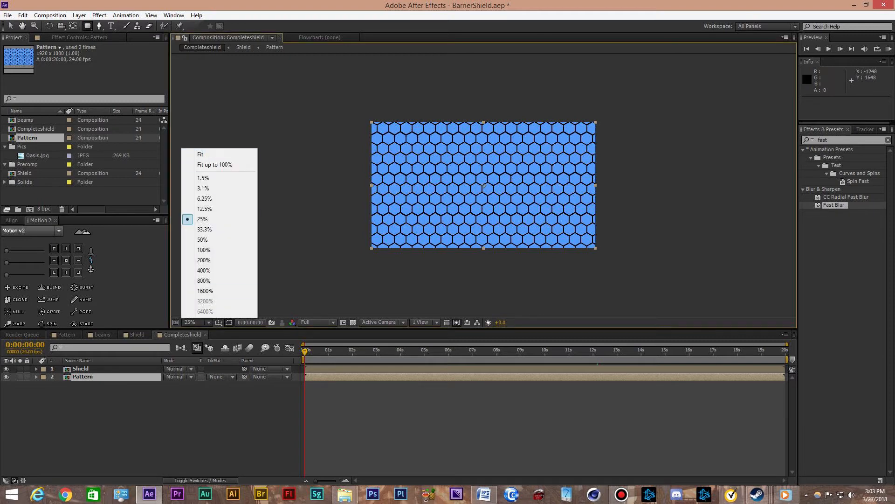
click(202, 239)
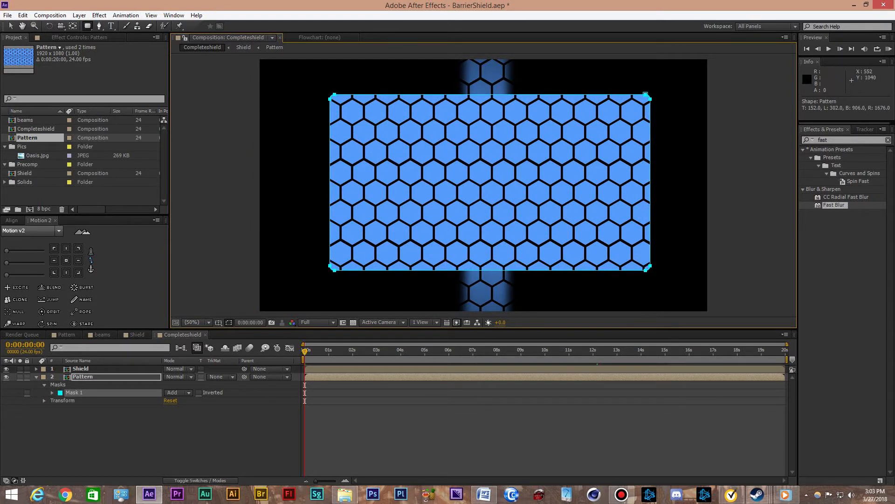
click(53, 393)
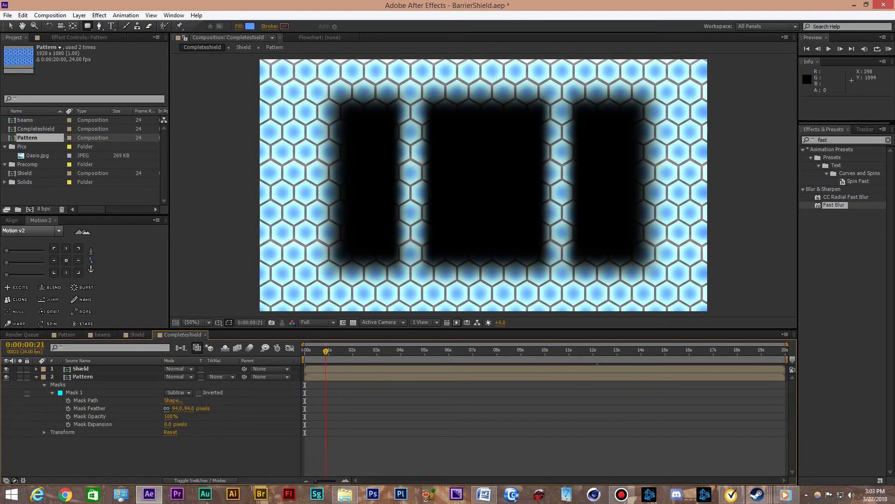
Preview the masked pattern across the timeline and adjust the mask feather.
click(829, 49)
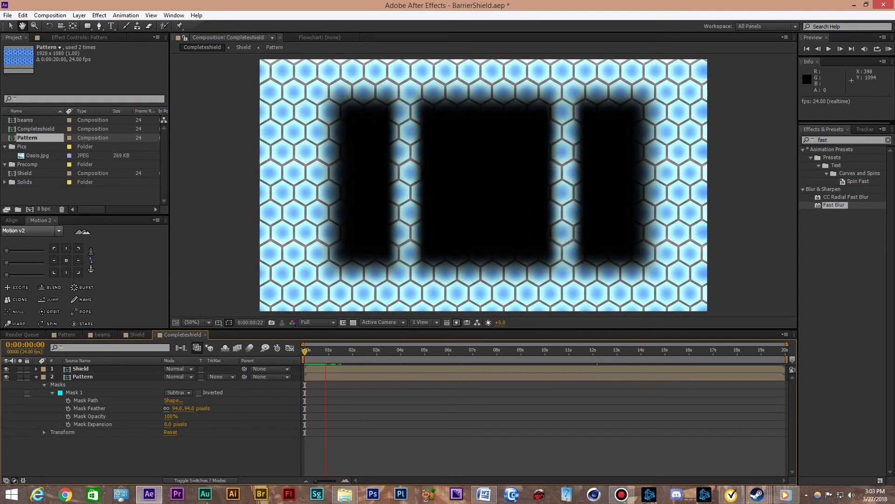
click(839, 48)
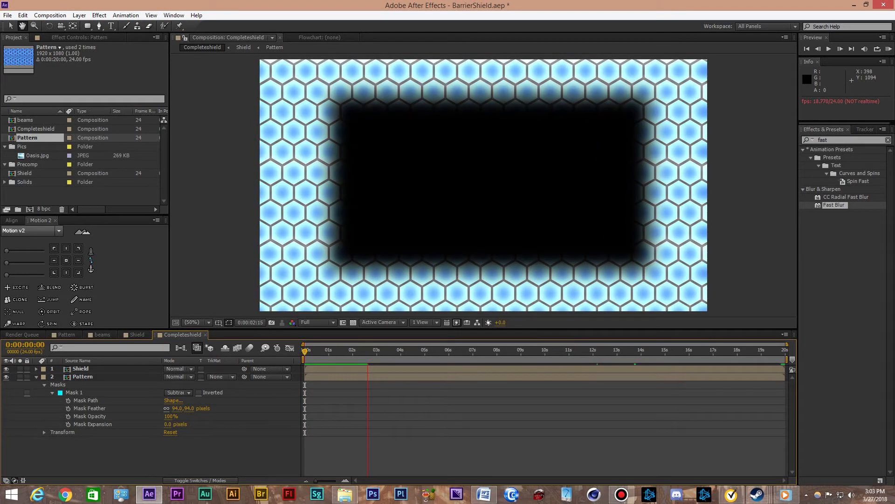
click(386, 349)
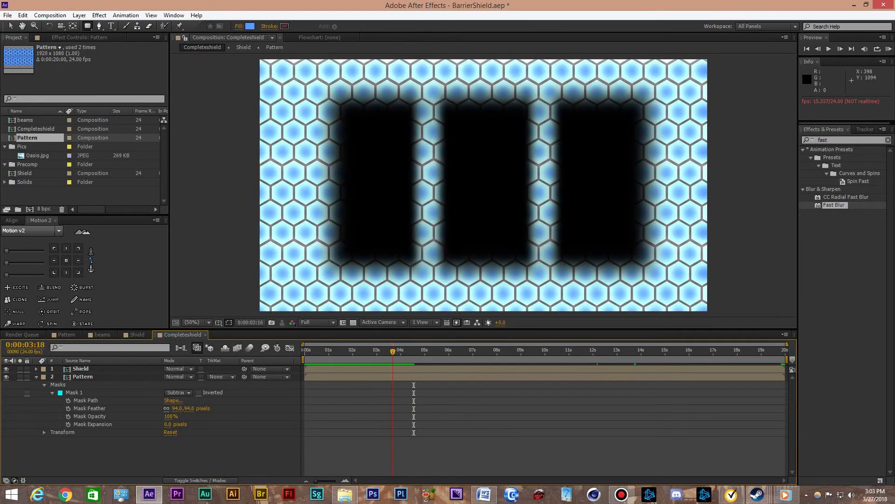
click(484, 349)
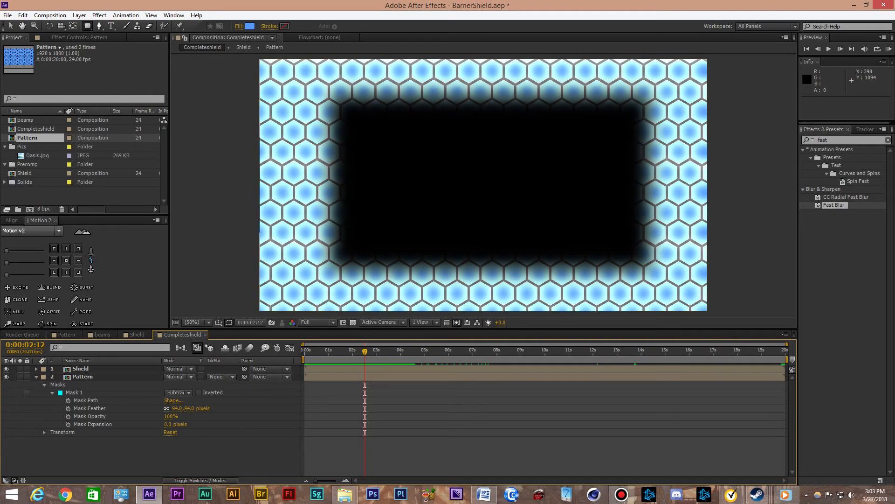
click(43, 384)
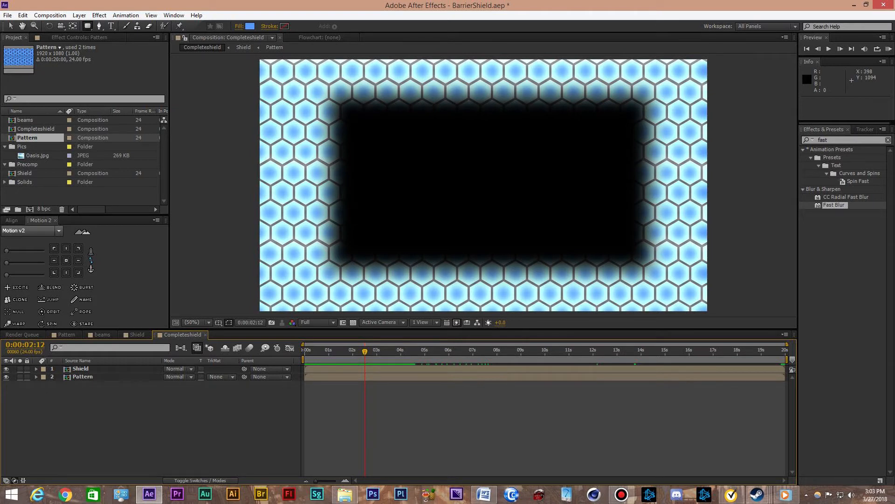
Start a new composition from the Composition menu, then cancel its settings dialog.
click(50, 15)
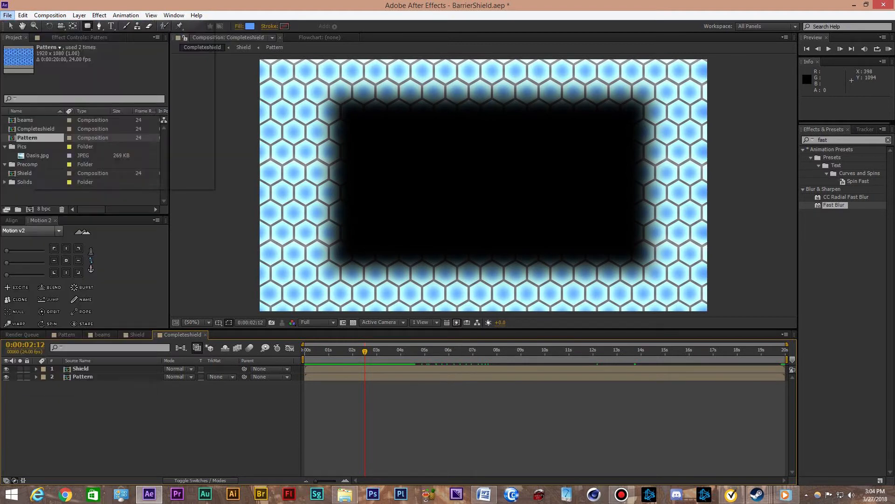
click(50, 15)
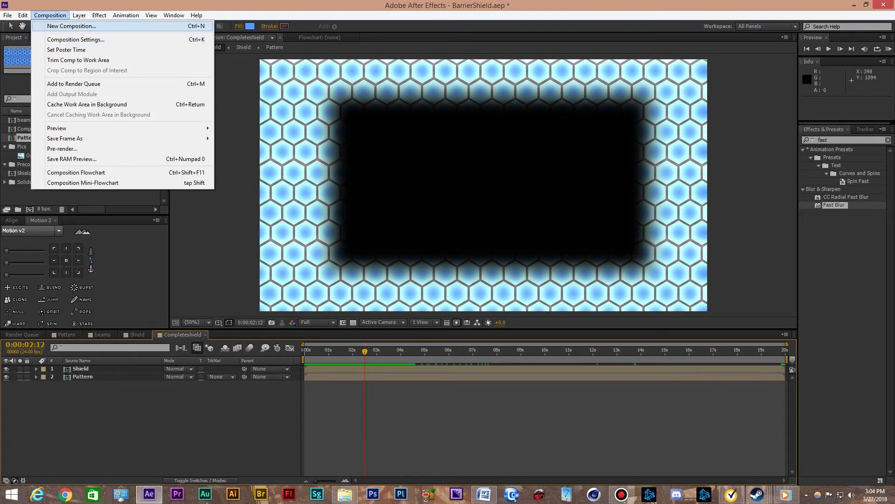
click(75, 39)
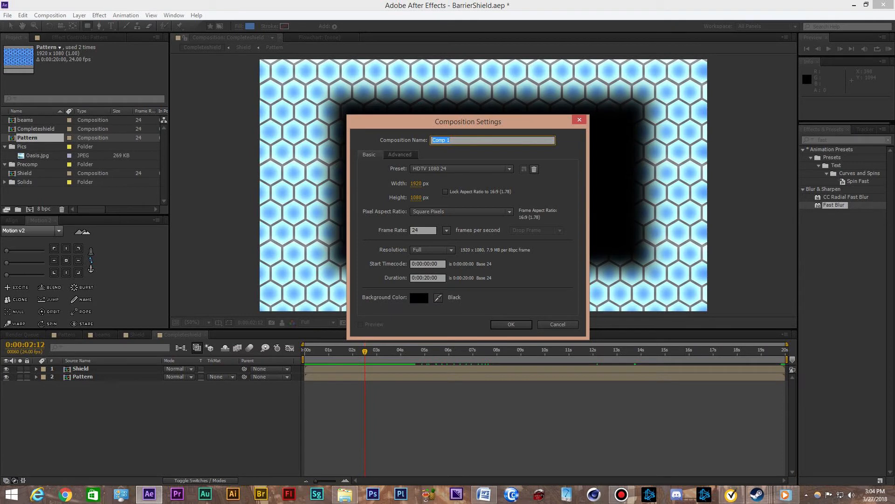
click(555, 323)
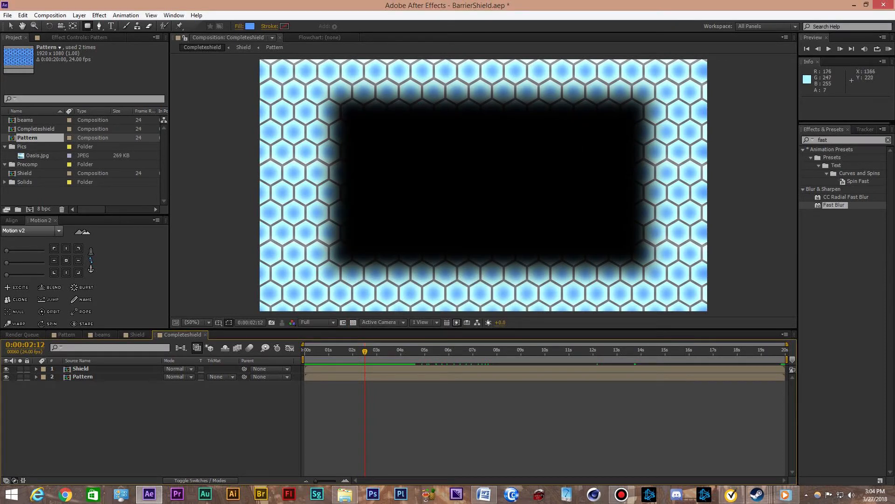
Create a new composition named 'Reinbarrier' and confirm it.
click(50, 14)
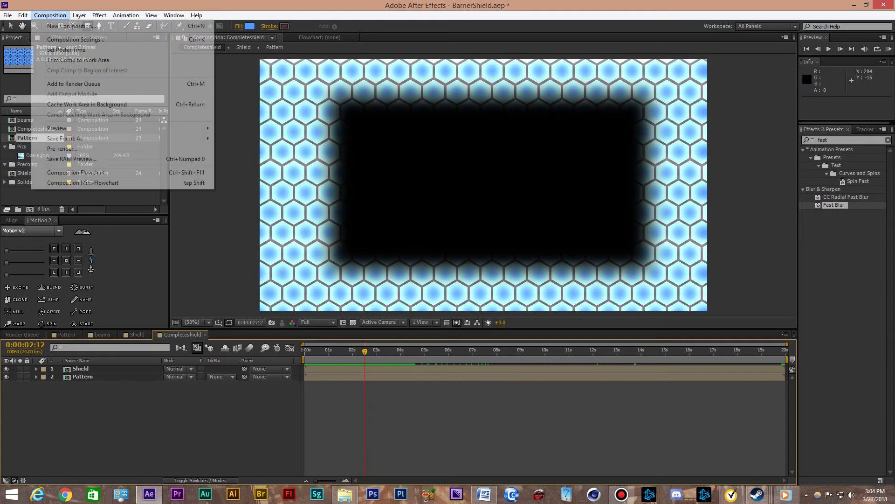
mouse_move(74, 38)
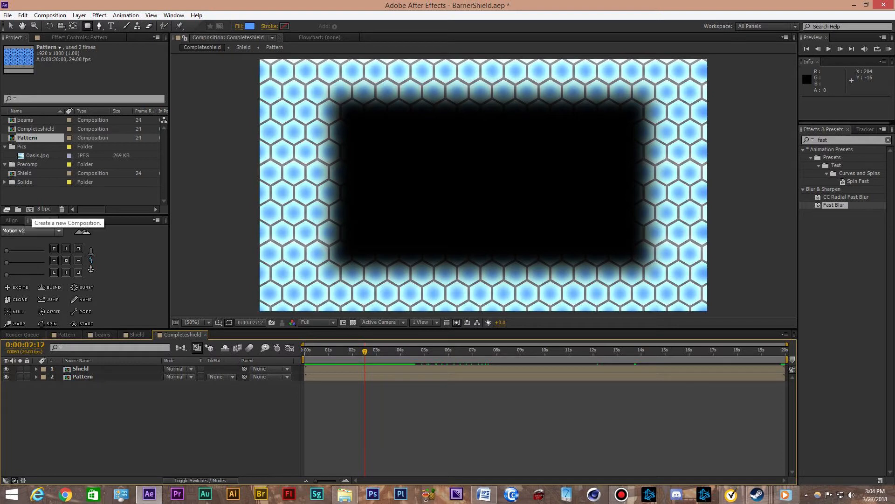
click(17, 210)
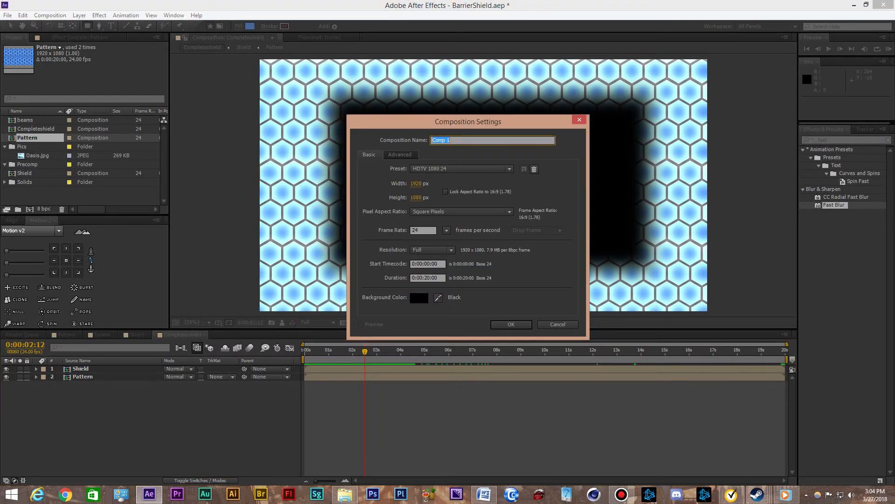
text(Reinbarrier)
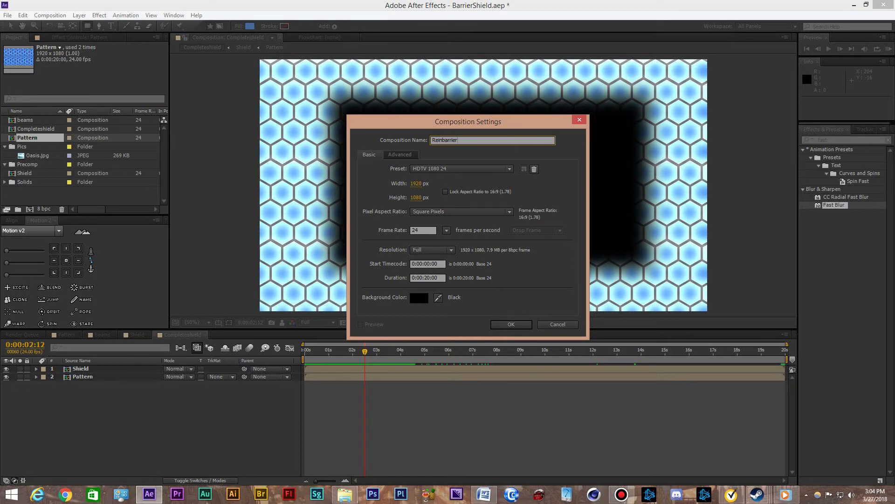
click(509, 323)
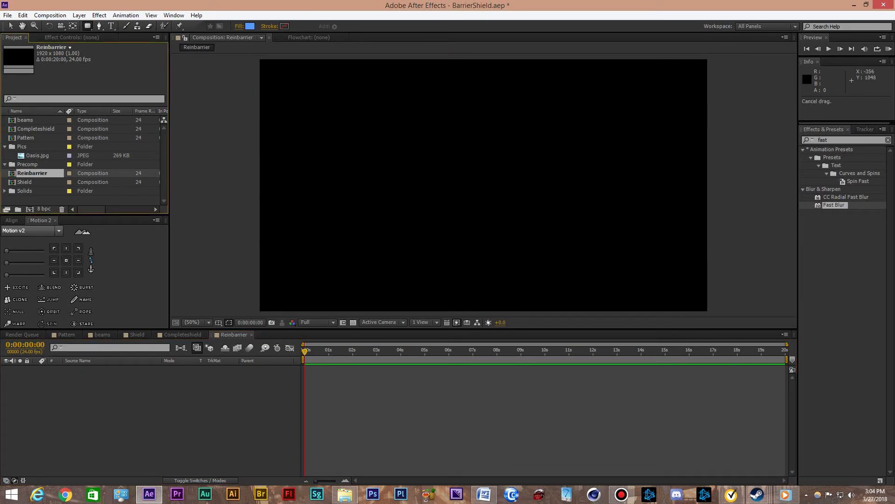
Add Completeshield to the Reinbarrier timeline and draw a rounded-rectangle mask over it.
click(25, 181)
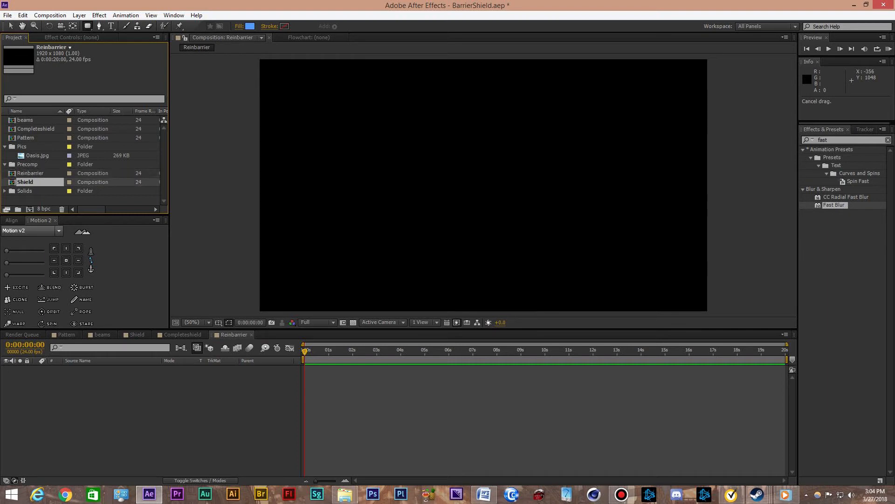
click(37, 129)
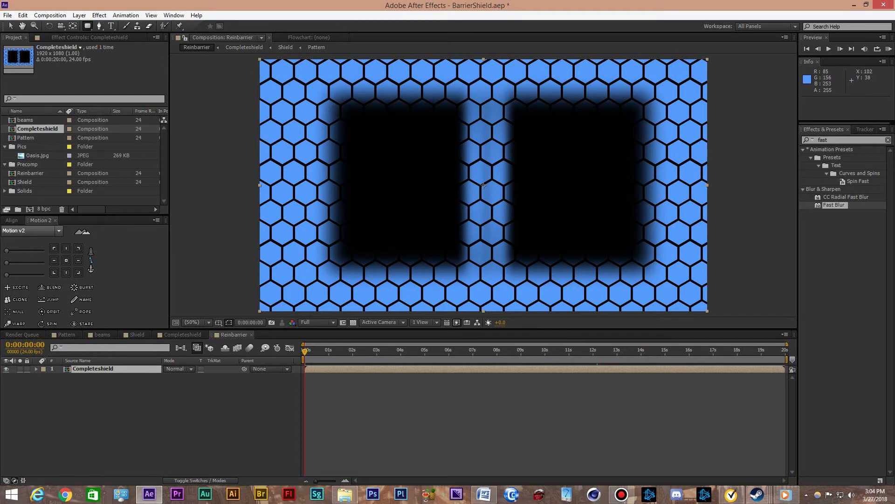
mouse_move(484, 185)
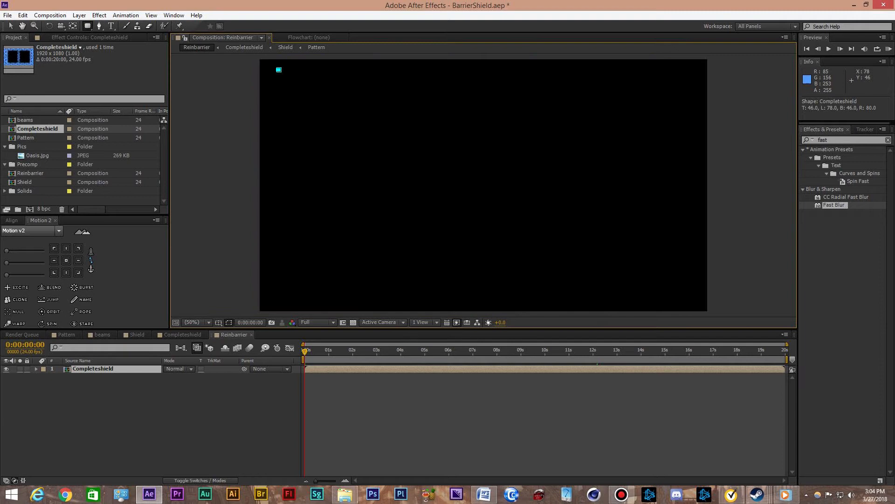
click(44, 369)
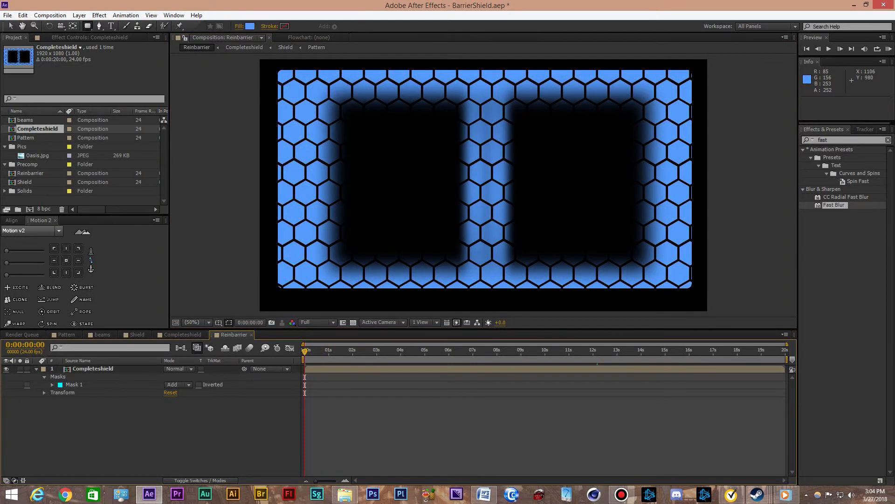
click(828, 49)
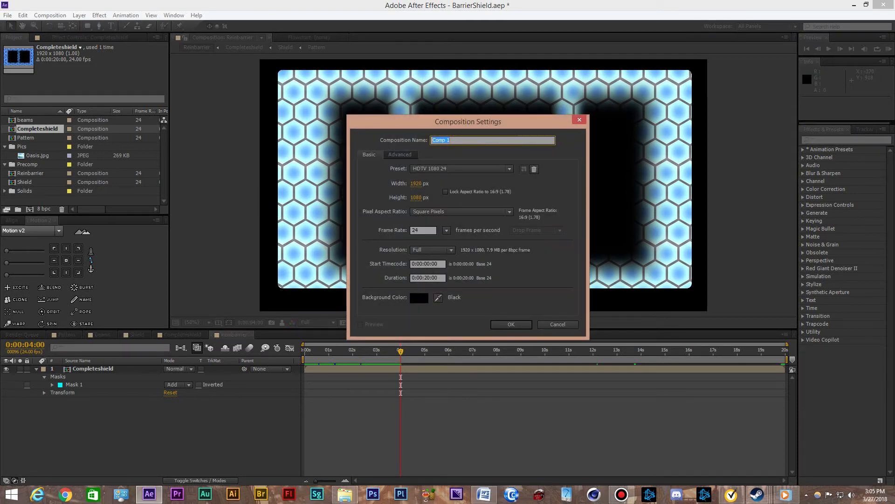
Name the new composition 'displace' and confirm it.
text(displace)
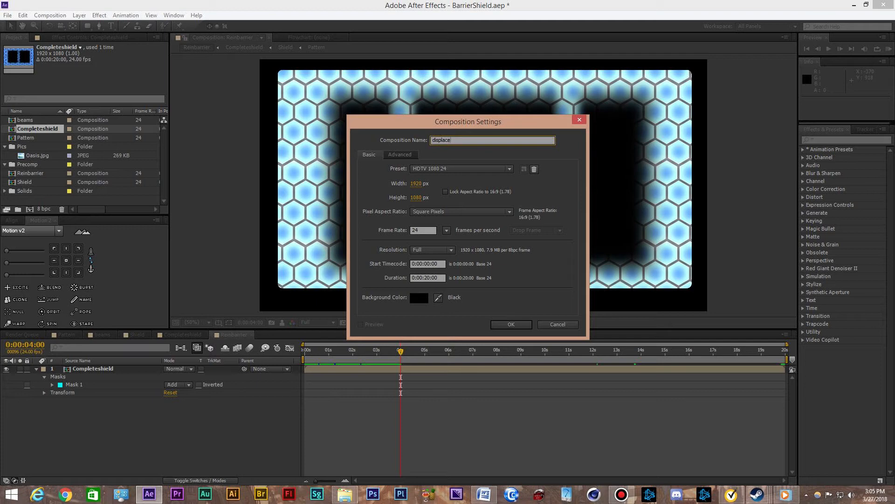
click(510, 324)
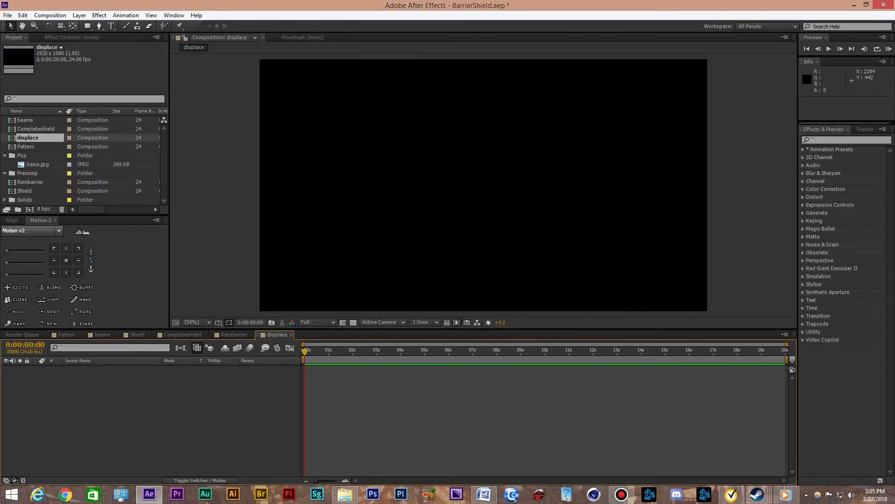
Add a white solid layer and apply Fractal Noise to it.
text(fractal)
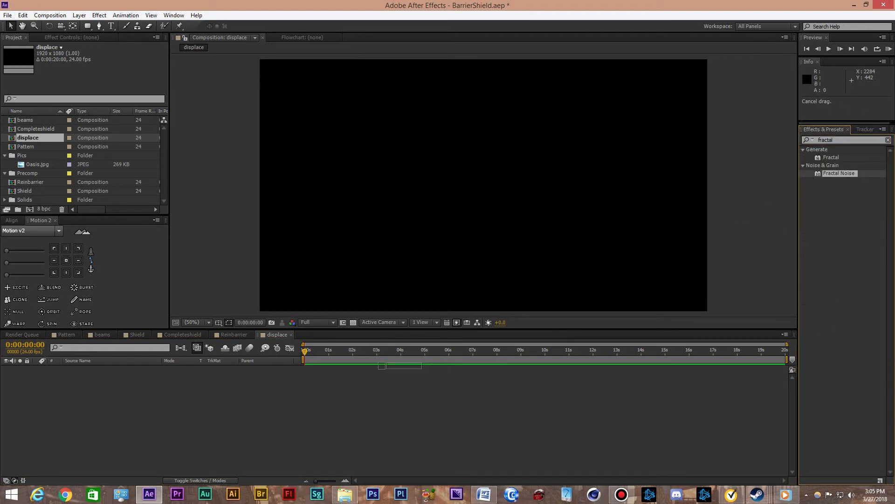
click(79, 15)
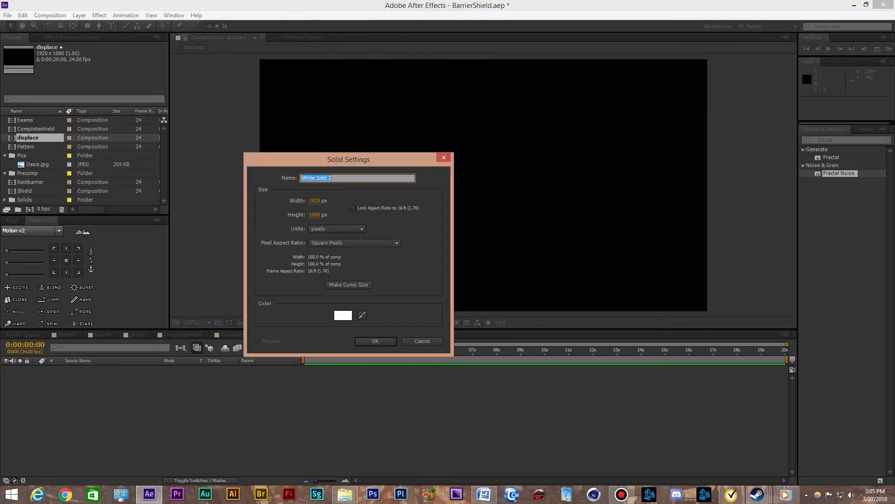
click(374, 341)
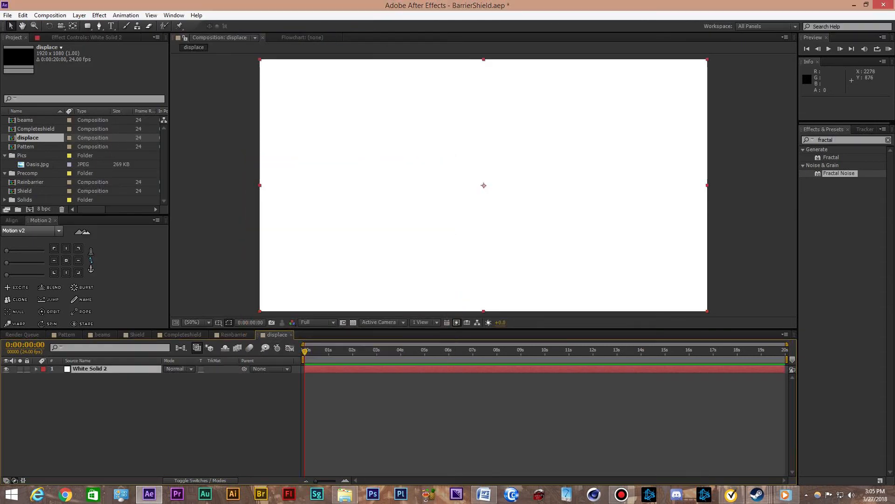
double_click(838, 173)
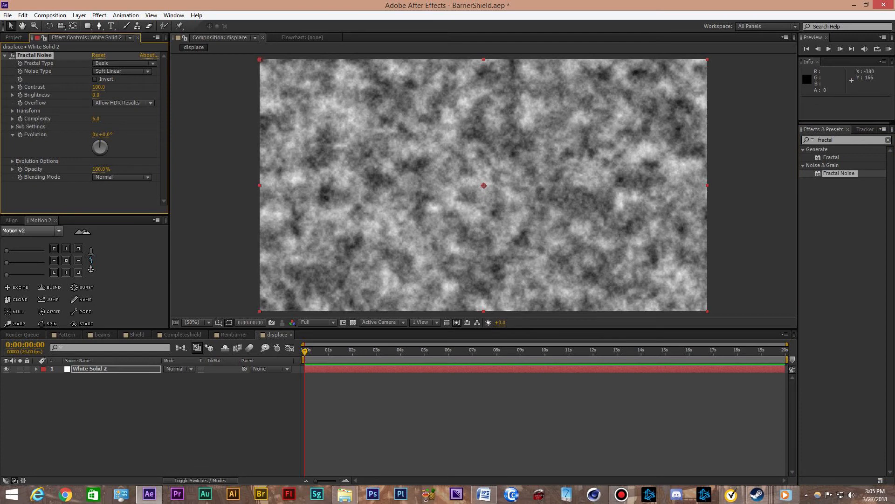
Keep Basic fractal type, choose Block noise, set Contrast 141 and Brightness -20.
click(122, 63)
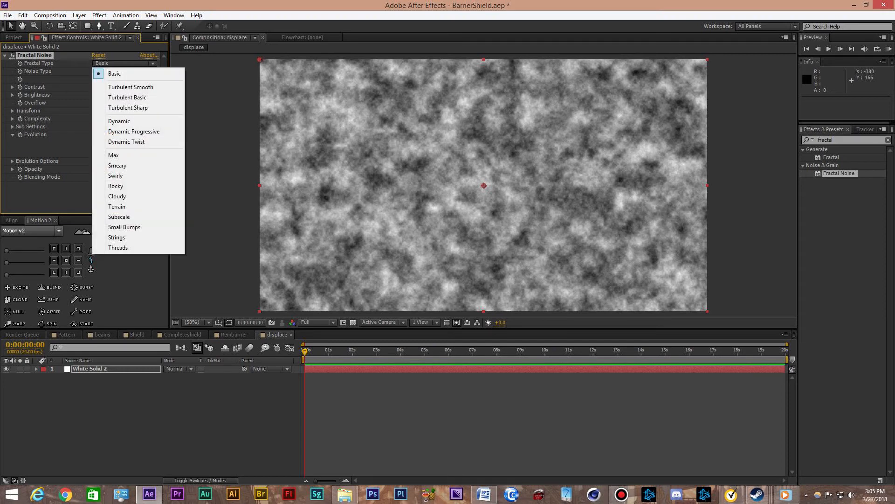
click(114, 73)
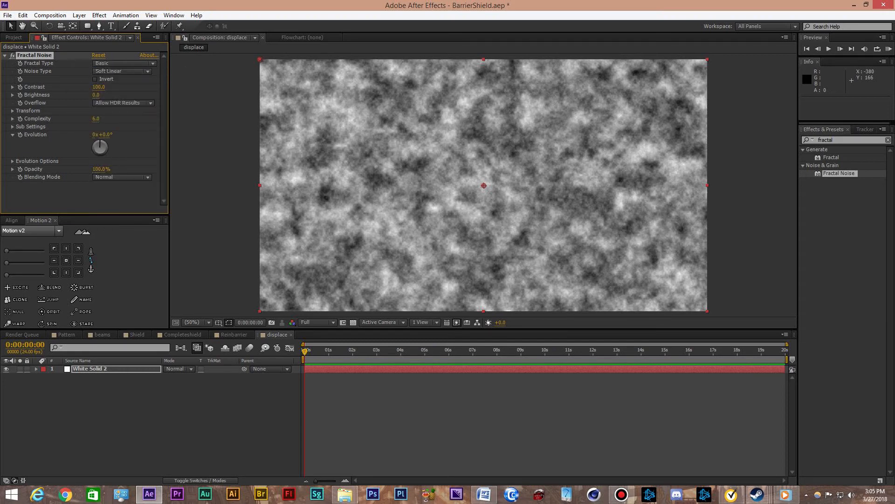
click(120, 71)
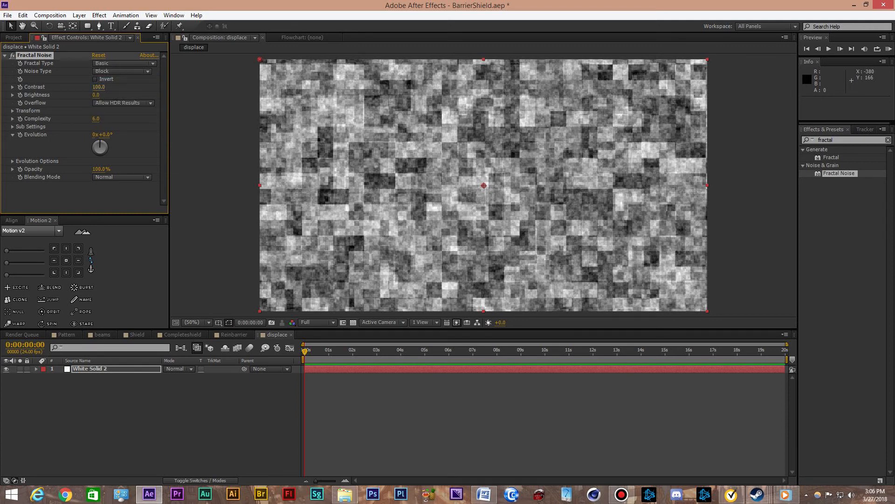
double_click(98, 87)
text(71)
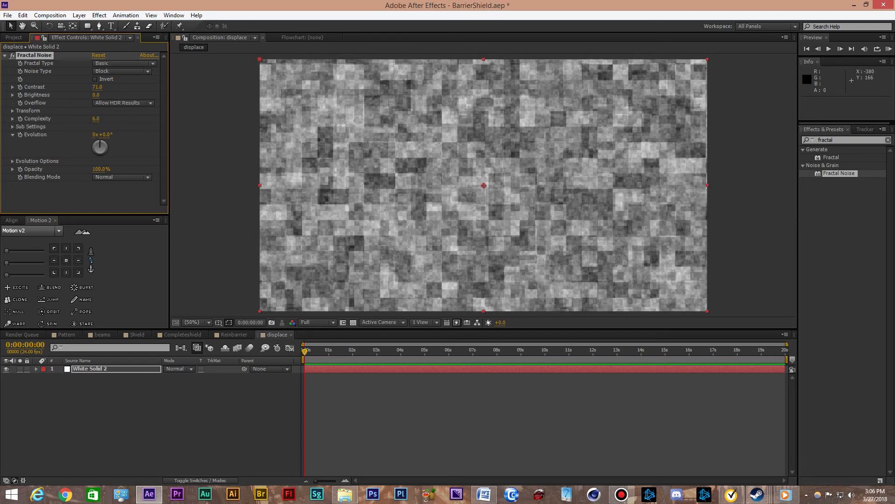
click(96, 87)
text(140)
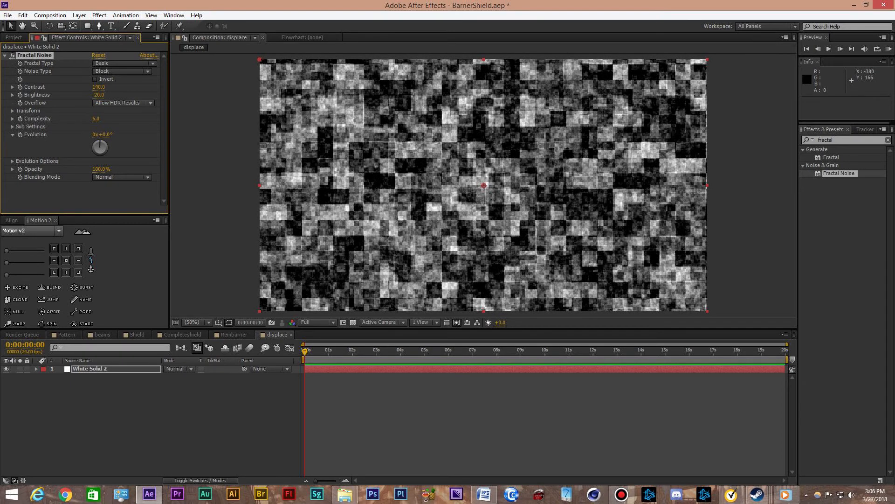
click(99, 87)
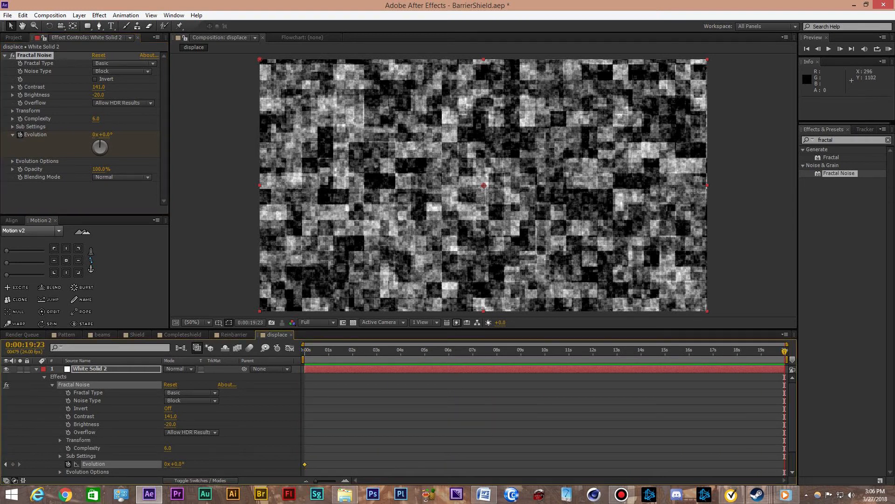
Enter a new Fractal Noise Evolution value near the end of the composition.
double_click(100, 134)
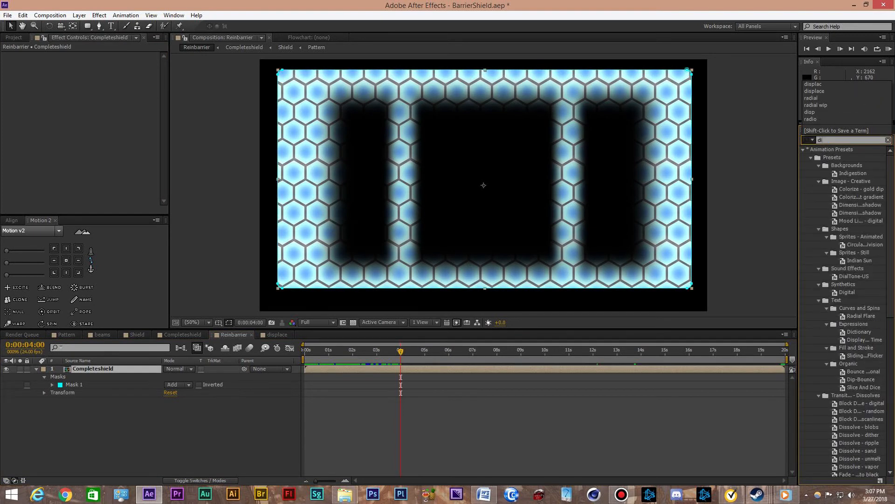
Add the displace composition to the Reinbarrier comp.
text(displace)
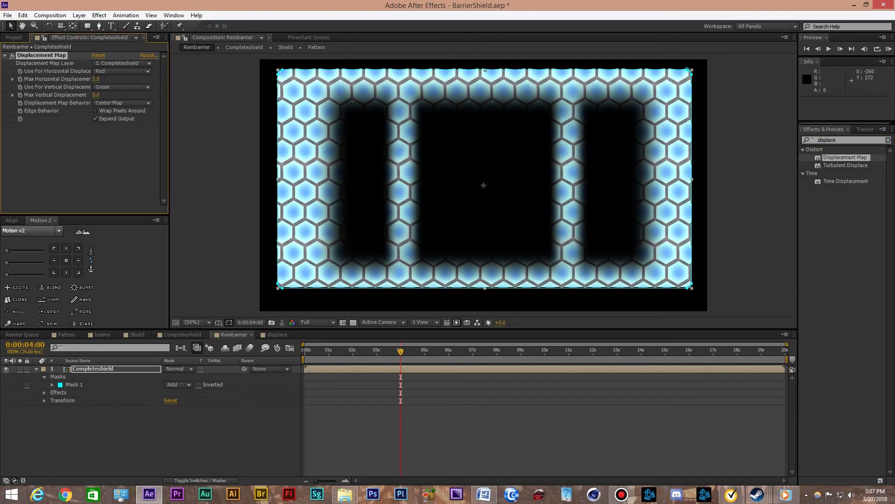
click(122, 63)
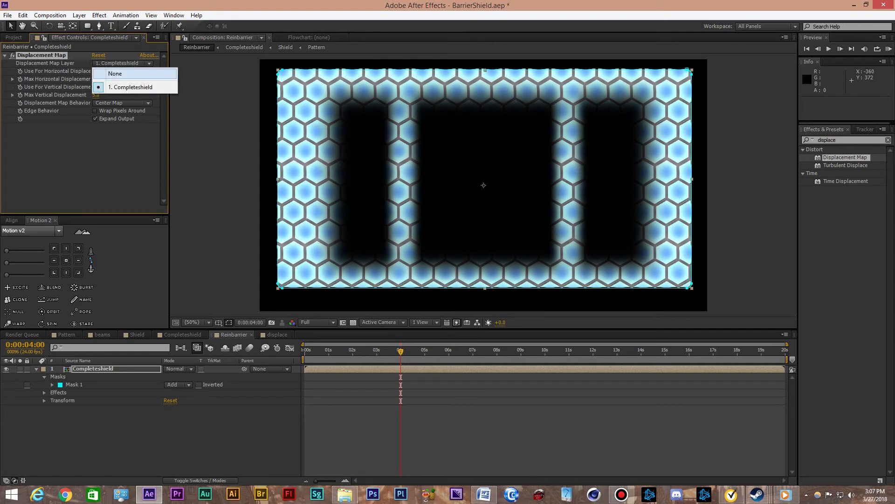
click(132, 87)
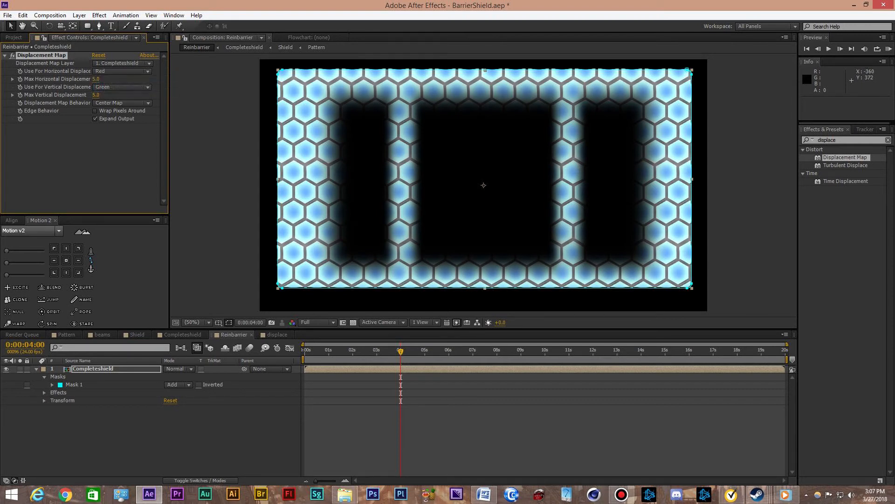
click(12, 37)
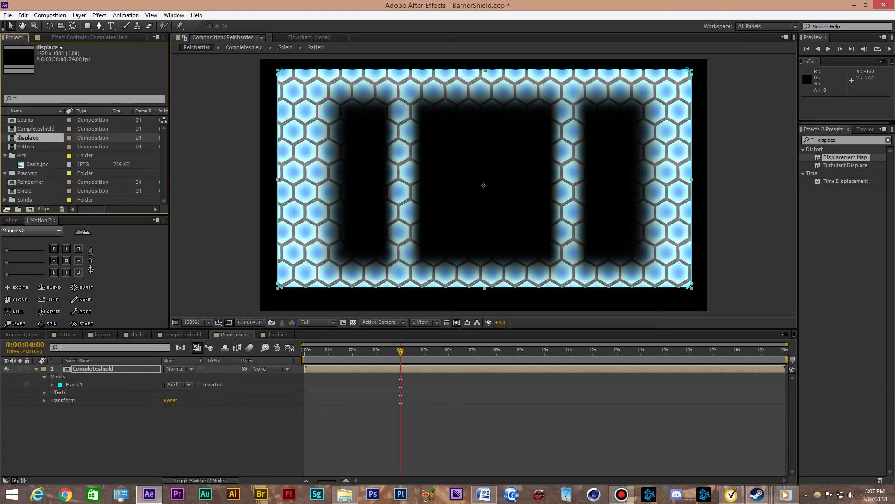
click(27, 146)
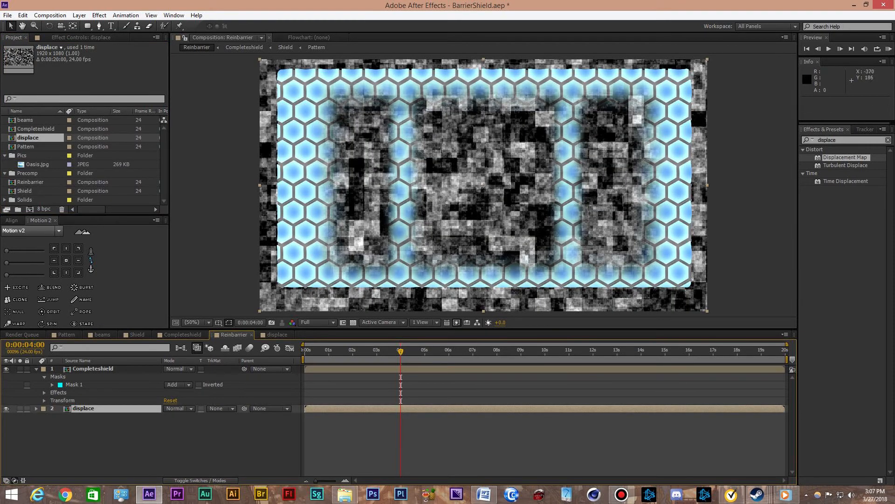
Use displace as the Displacement Map layer, driving horizontal displacement from Luminance.
click(92, 369)
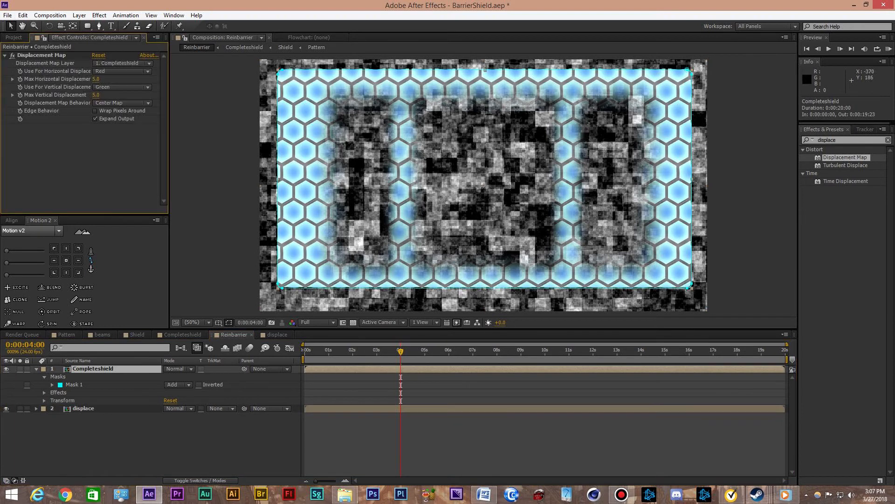
click(122, 63)
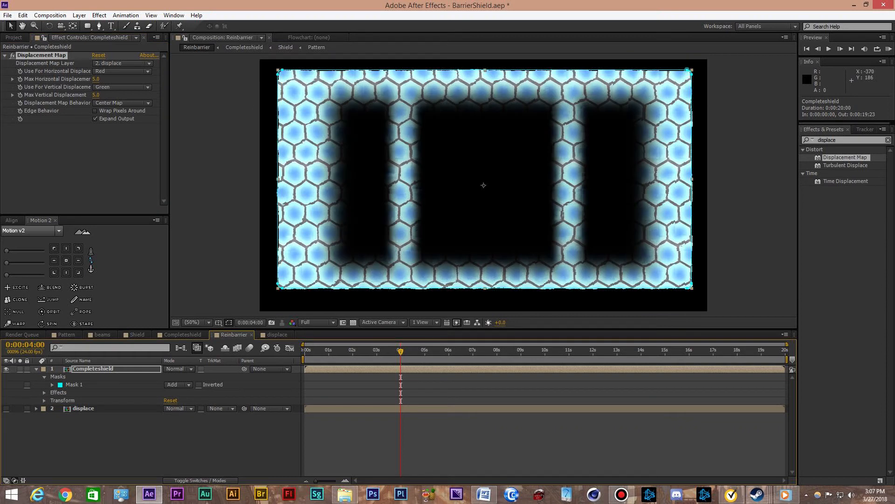
click(122, 87)
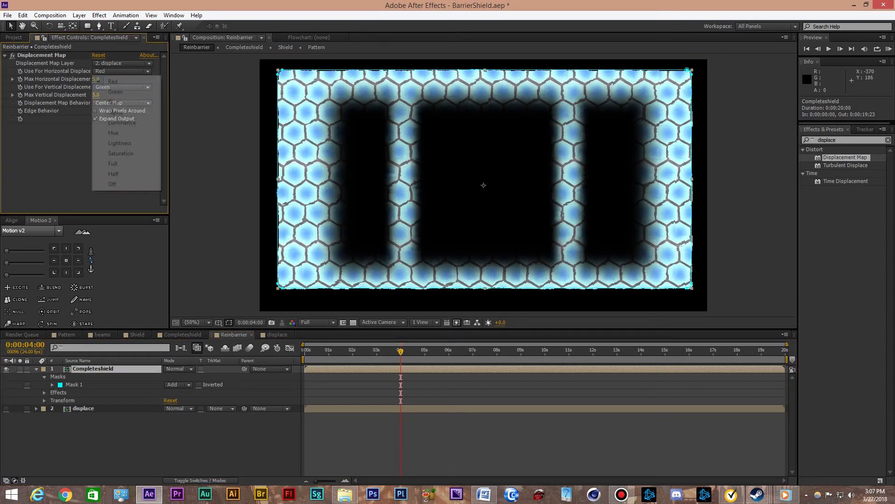
click(121, 122)
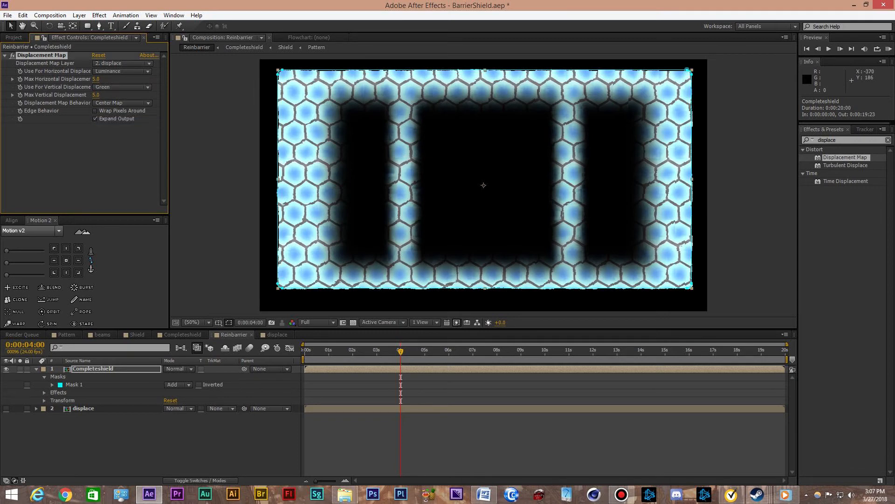
click(121, 87)
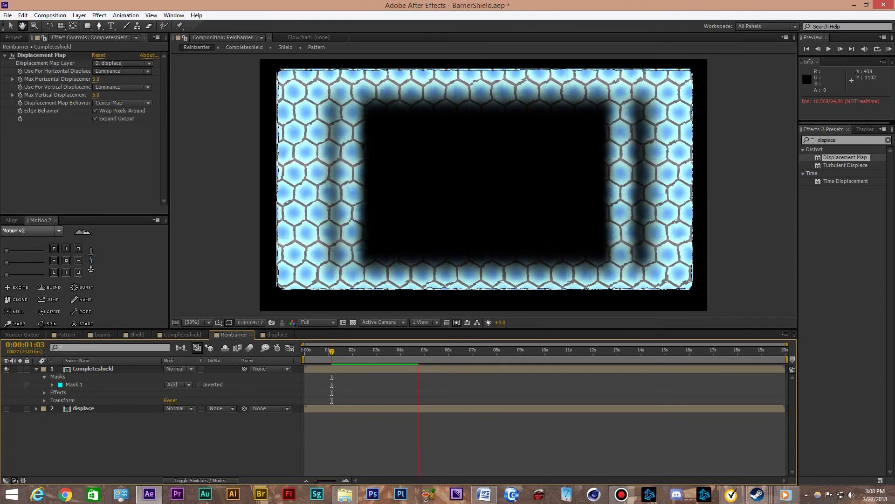
Preview the distorted shield animation in Reinbarrier from the start, then stop playback.
click(431, 349)
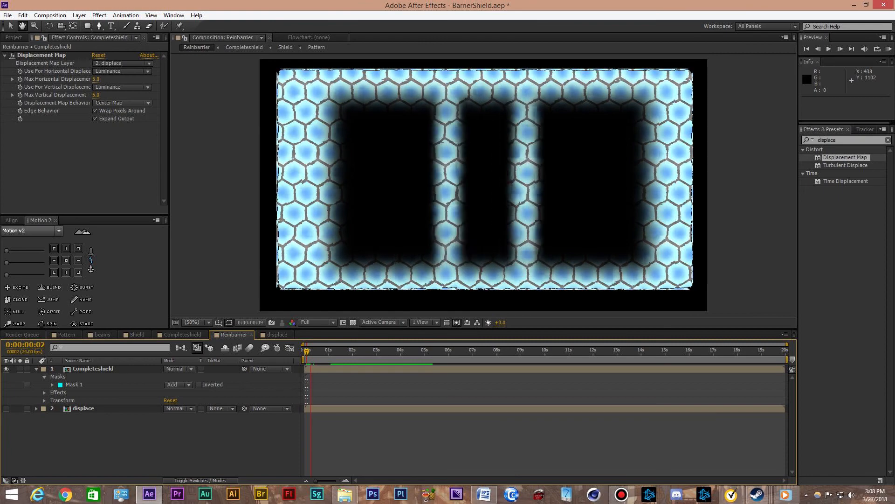
click(840, 49)
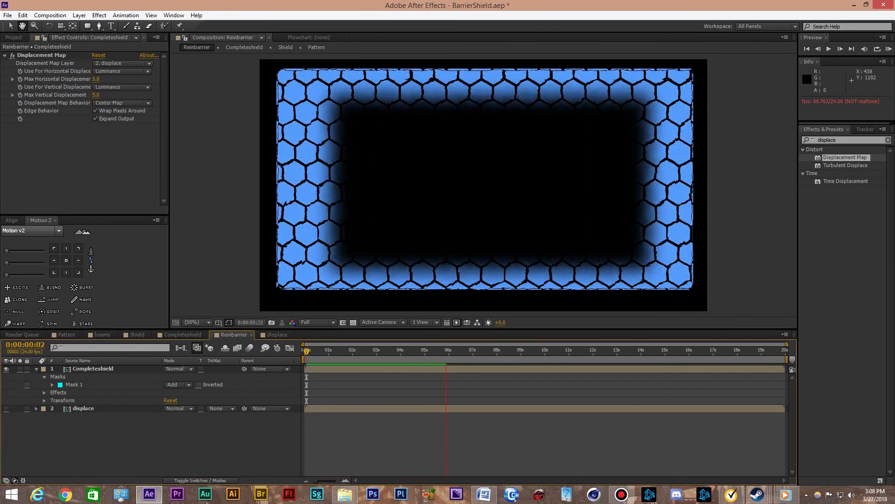
click(457, 349)
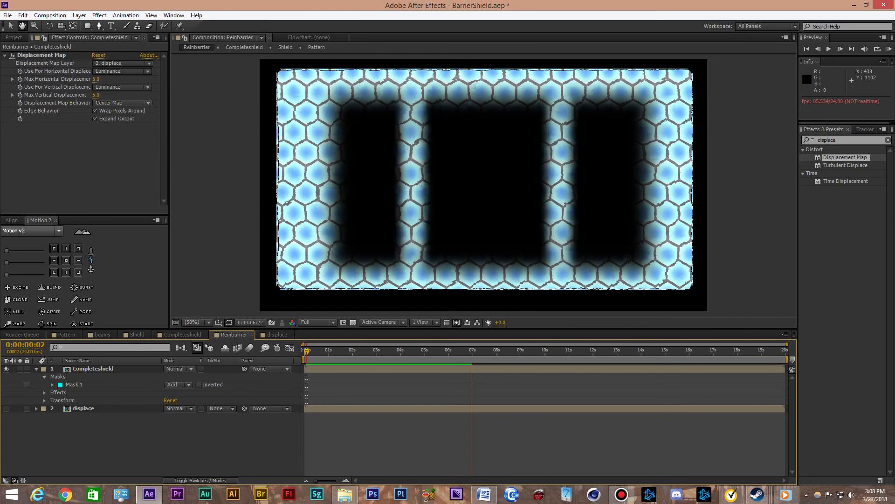
click(480, 350)
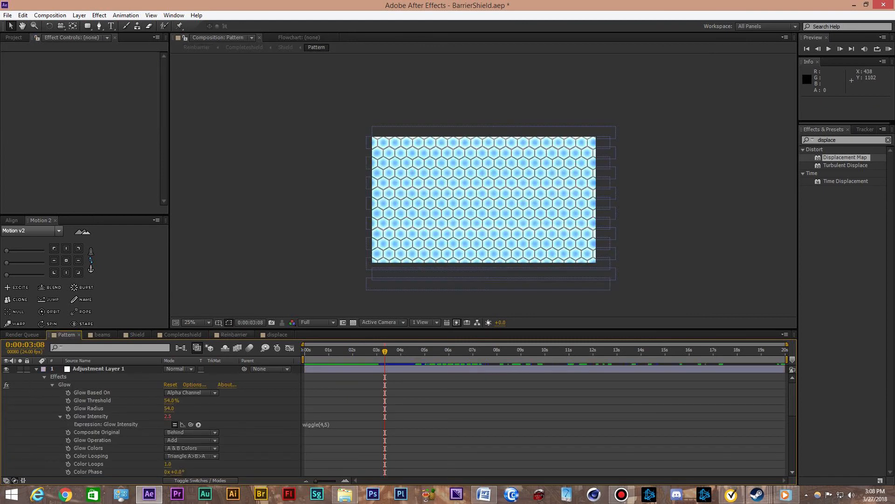
Place the Oasis.jpg image behind the shield in Reinbarrier.
click(277, 334)
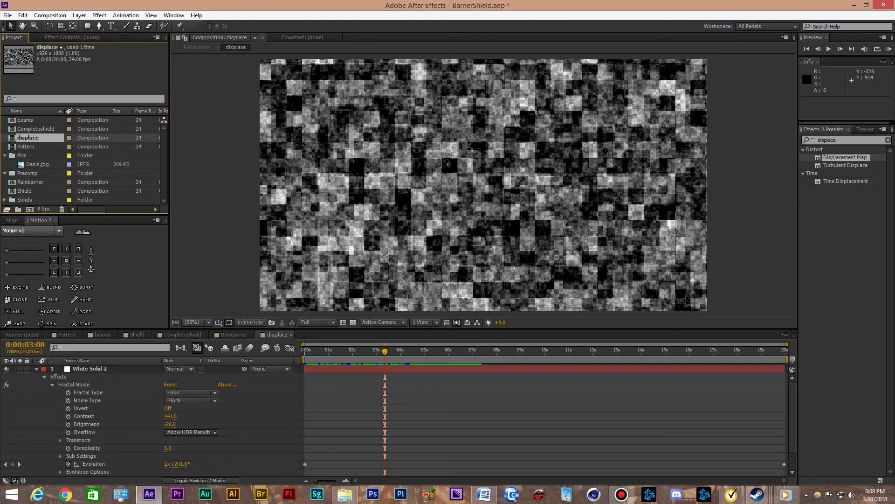
click(37, 164)
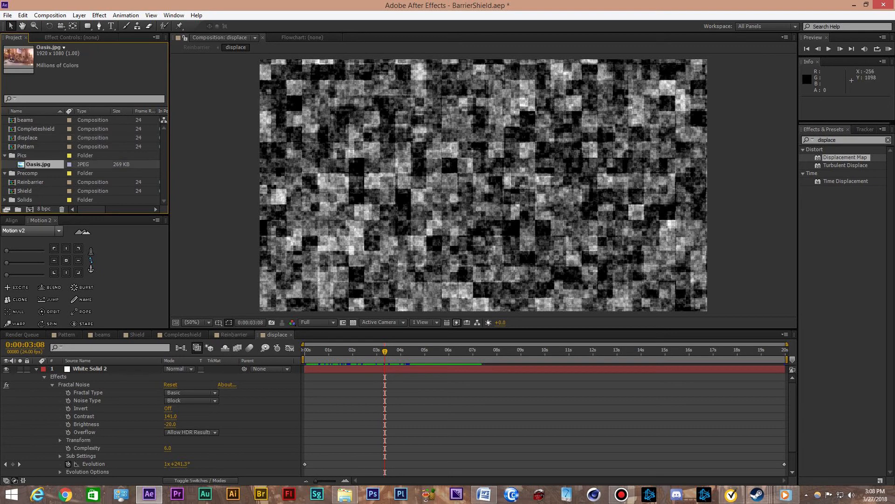
click(231, 334)
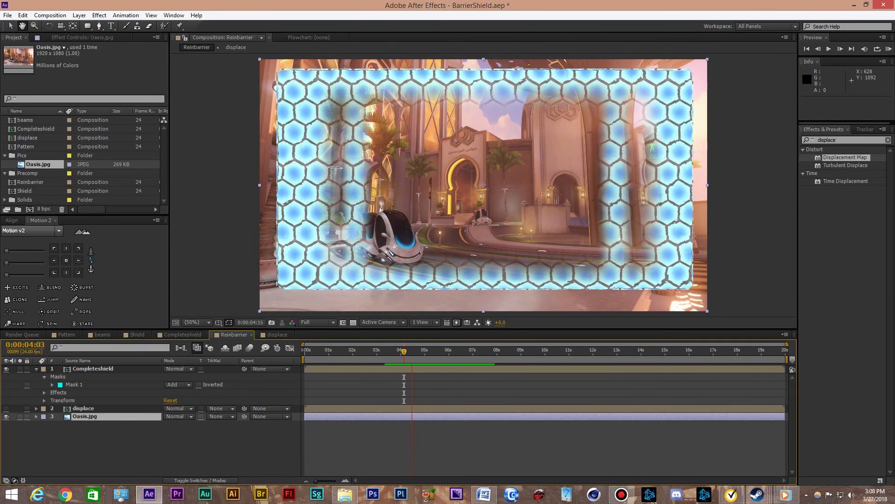
Scale the Completeshield layer to 59% and view the comp at full size.
click(839, 49)
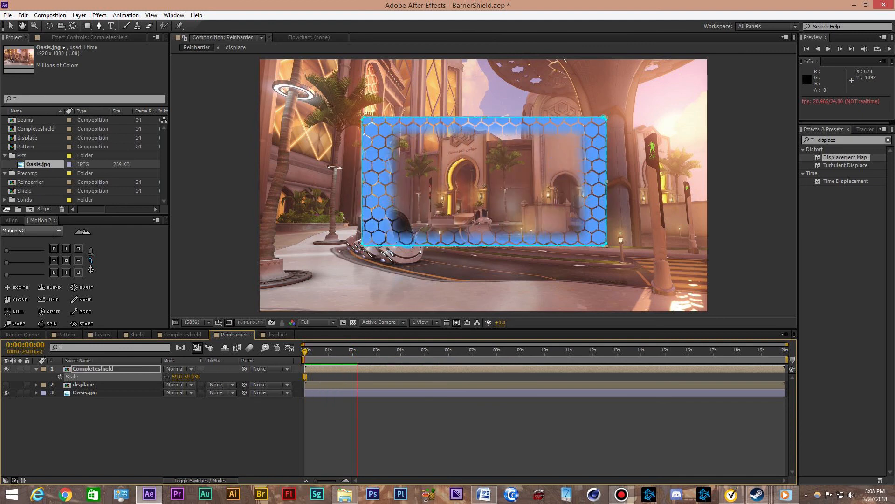
click(366, 349)
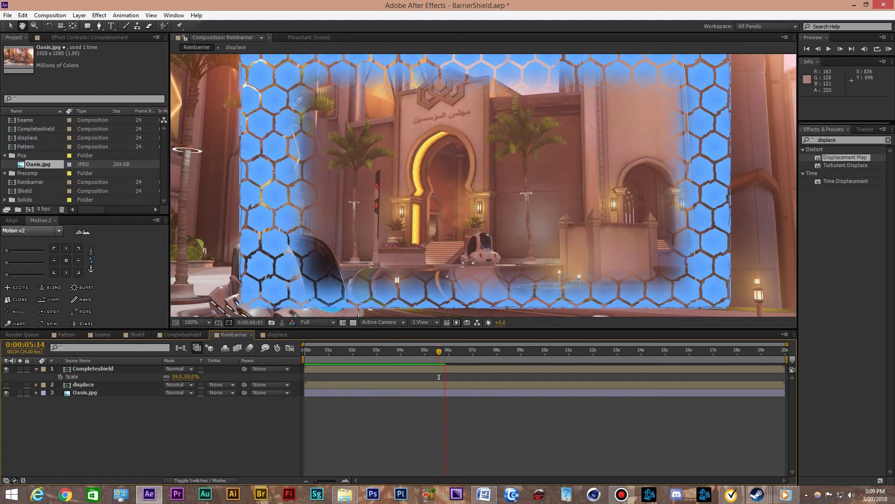
click(449, 349)
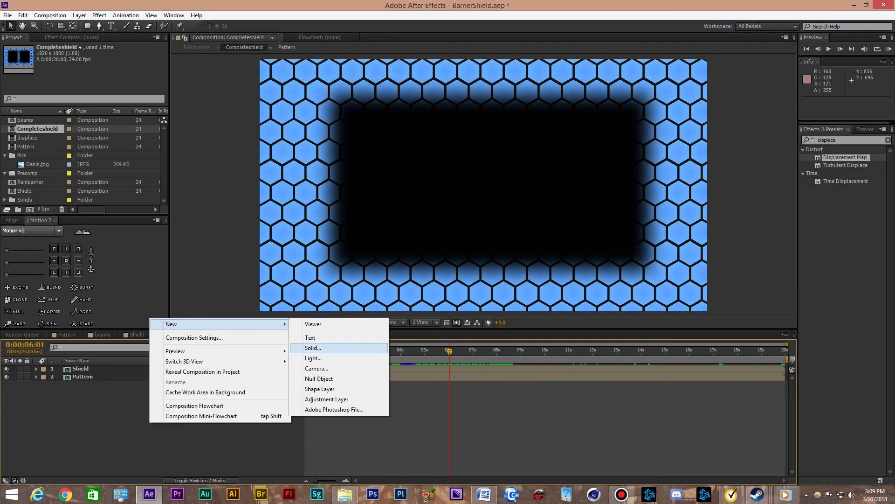
mouse_move(317, 368)
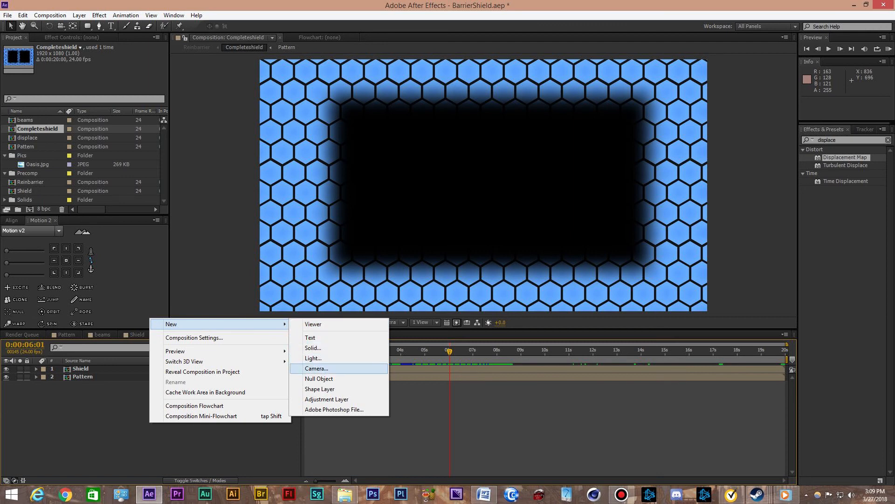
Add a royal blue solid in Completeshield and set its opacity to 11%.
click(313, 348)
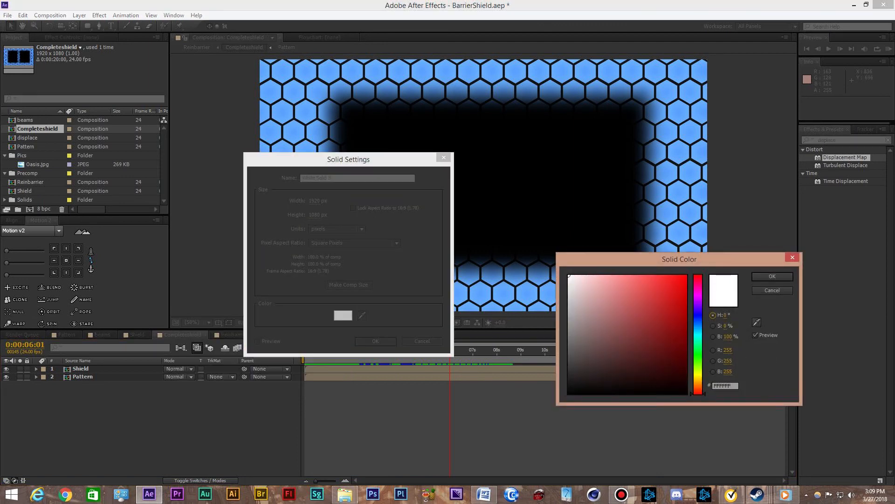
click(643, 276)
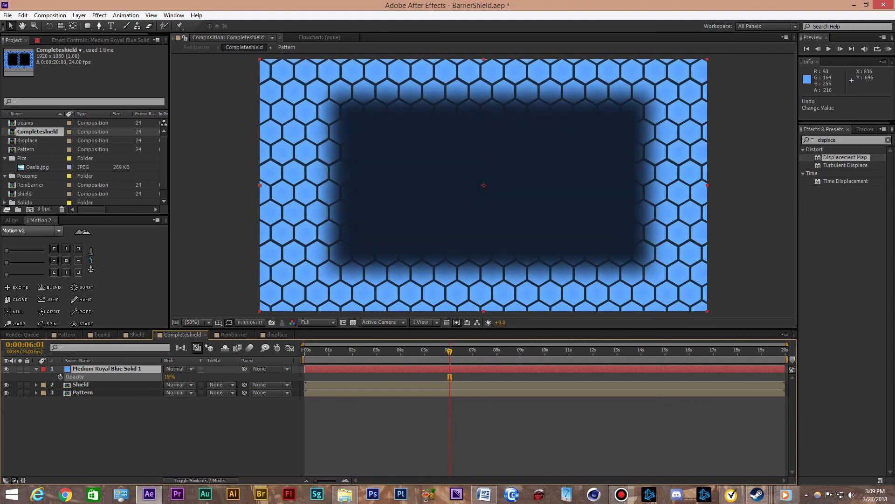
click(169, 376)
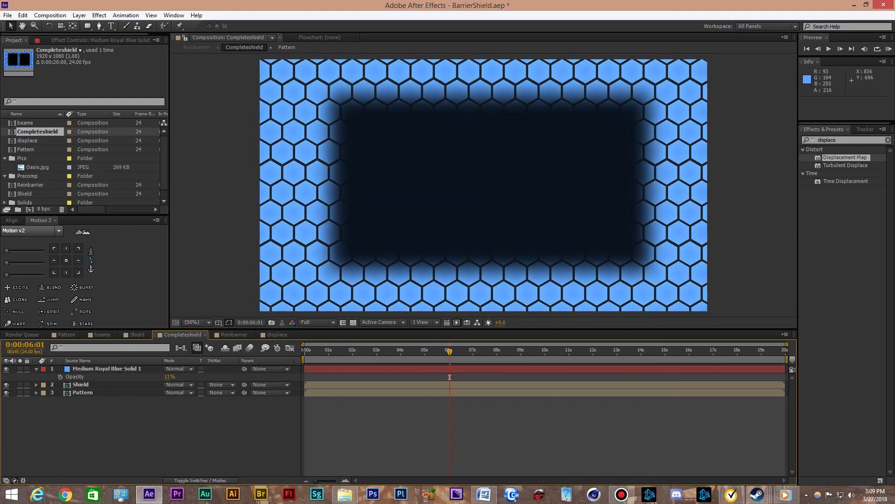
click(224, 334)
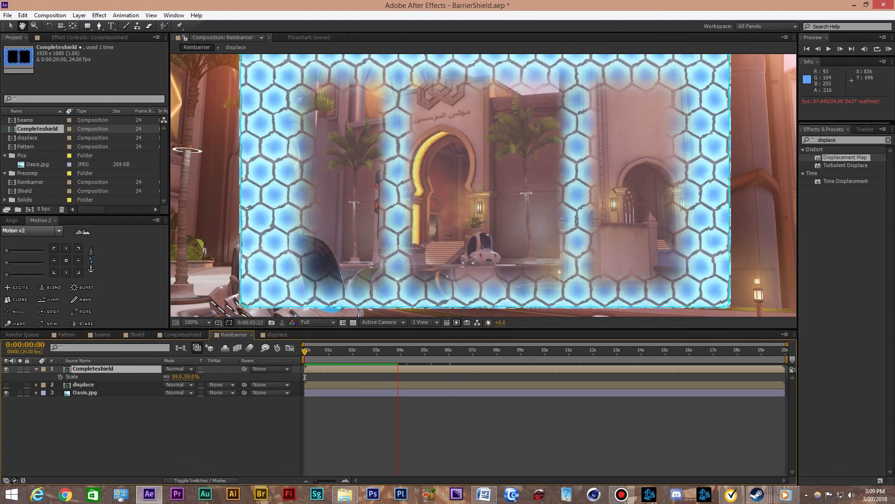
Scrub Reinbarrier at about 4, 1, 2 and 2.5 seconds to inspect the tinted shield.
click(410, 349)
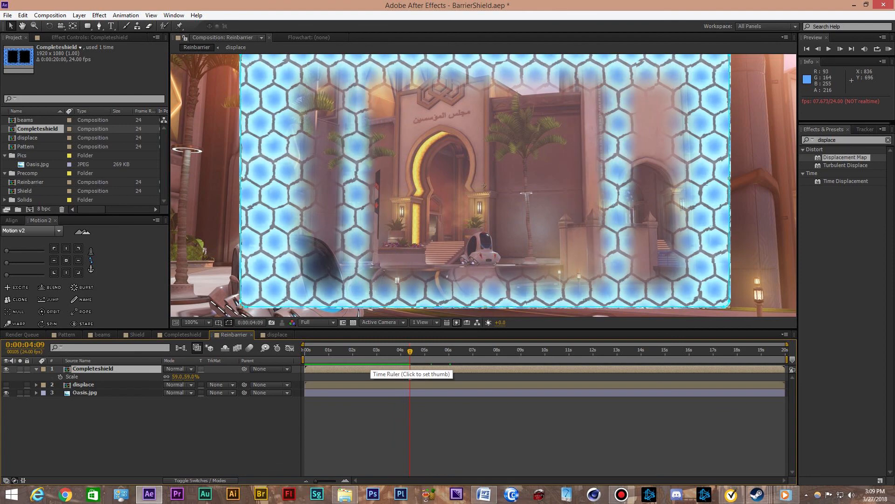
click(330, 348)
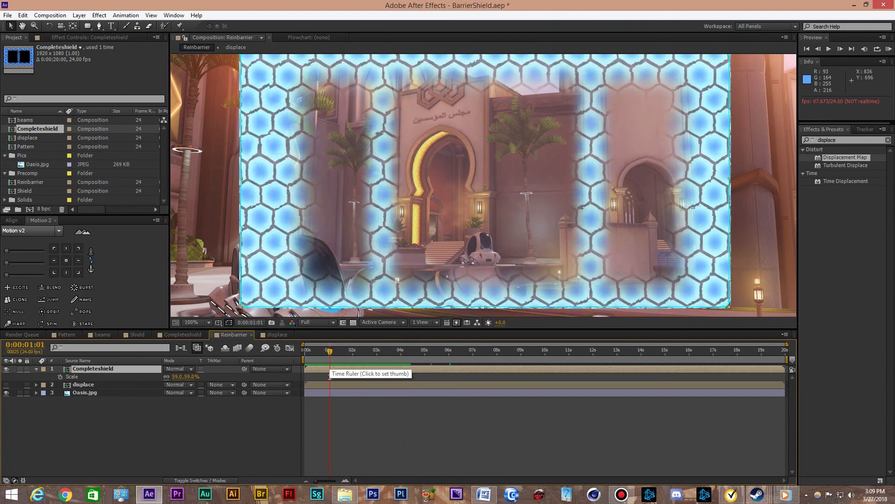
click(351, 349)
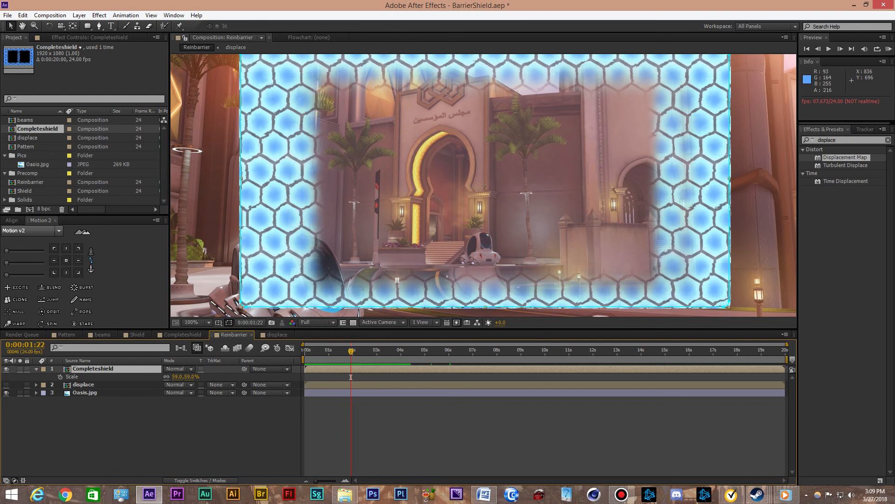
mouse_move(350, 377)
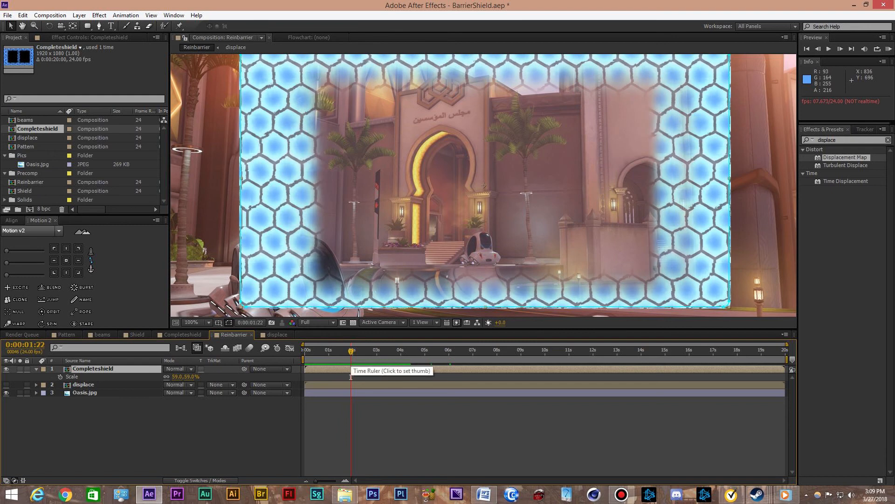
click(339, 349)
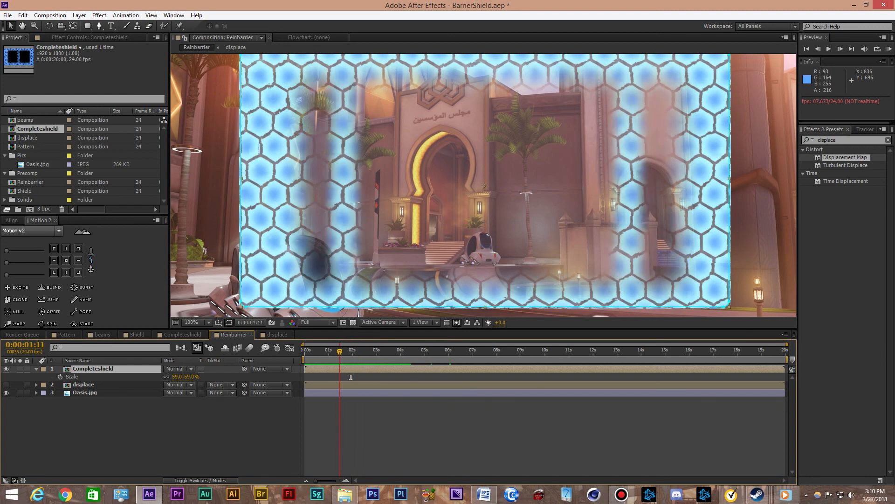
click(361, 349)
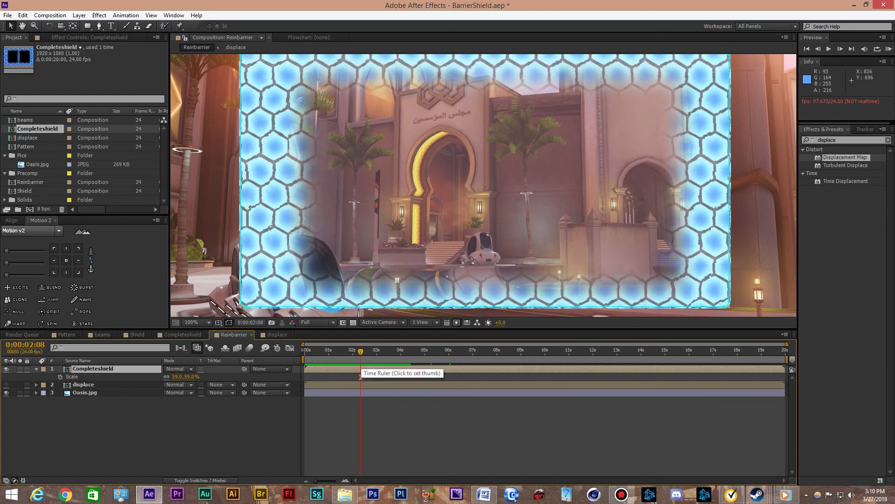